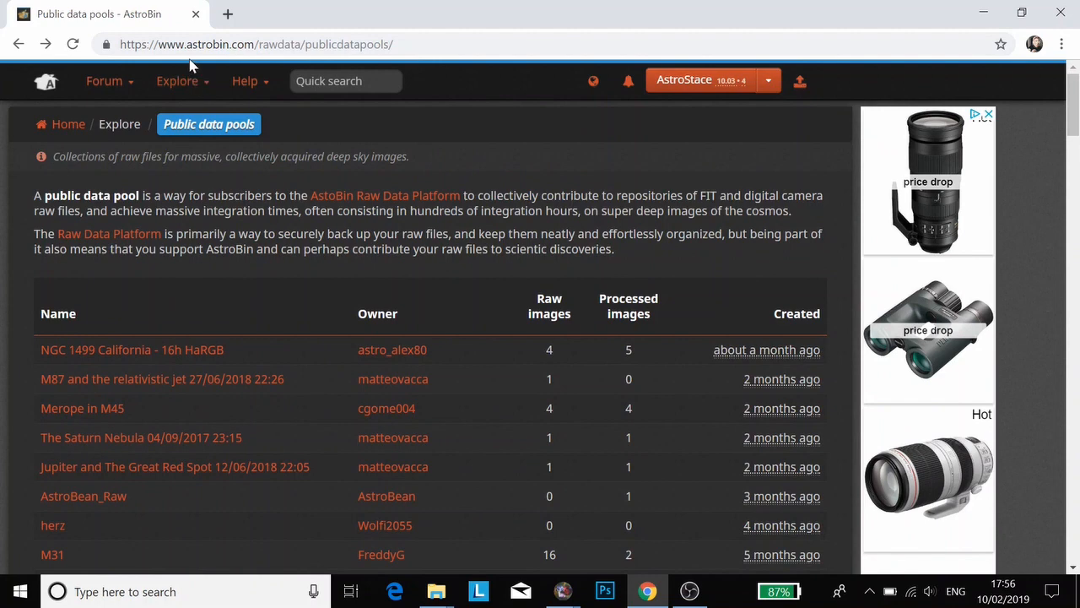
# Set the working directory to the M106 astrobin folder inside Documents
pyautogui.scroll(-3)
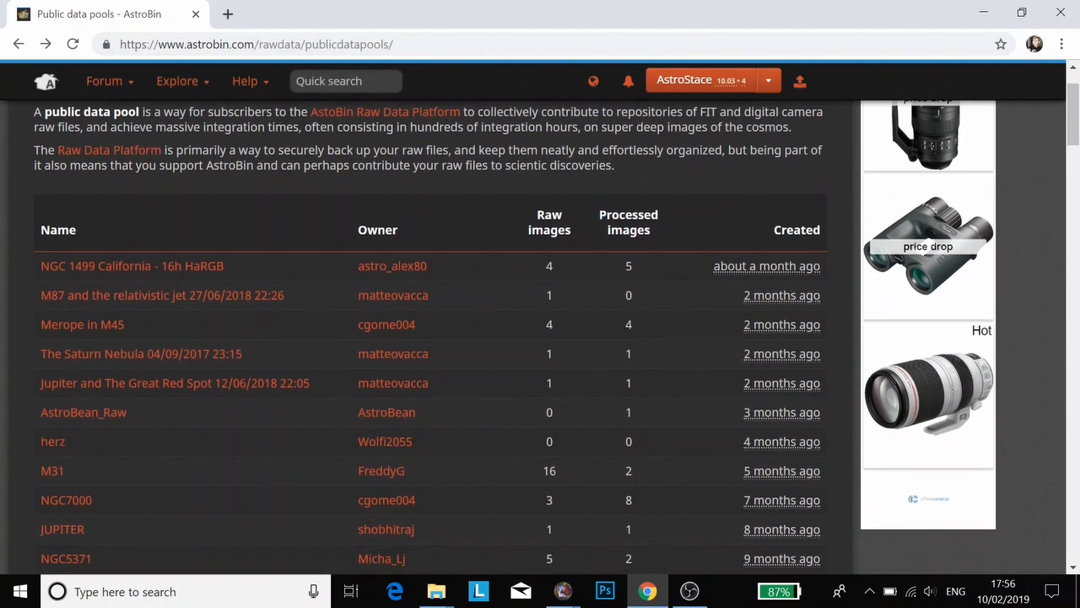
pyautogui.scroll(-3)
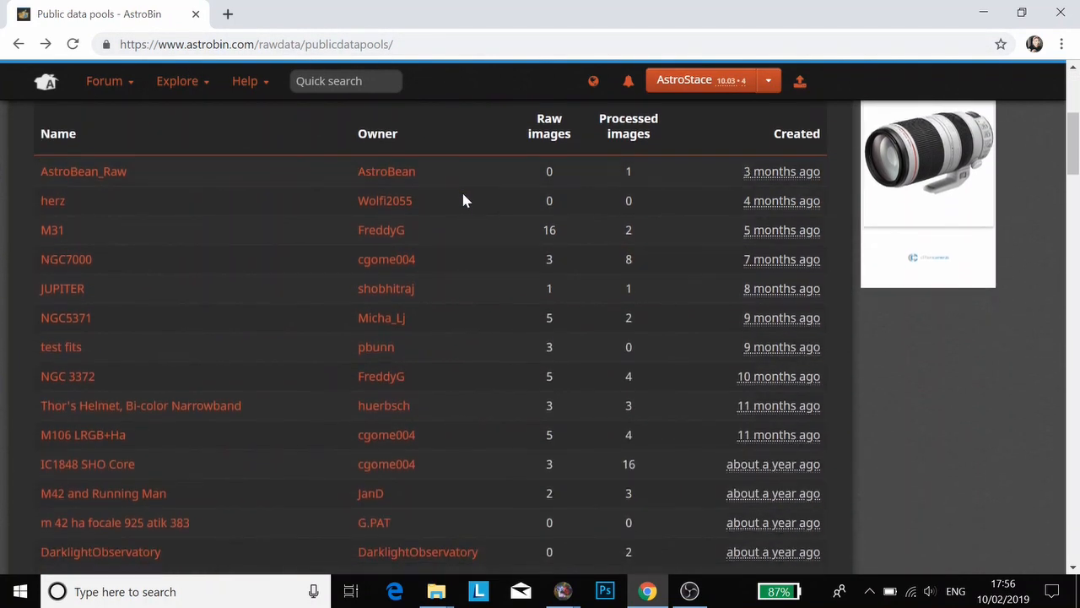
pyautogui.scroll(-3)
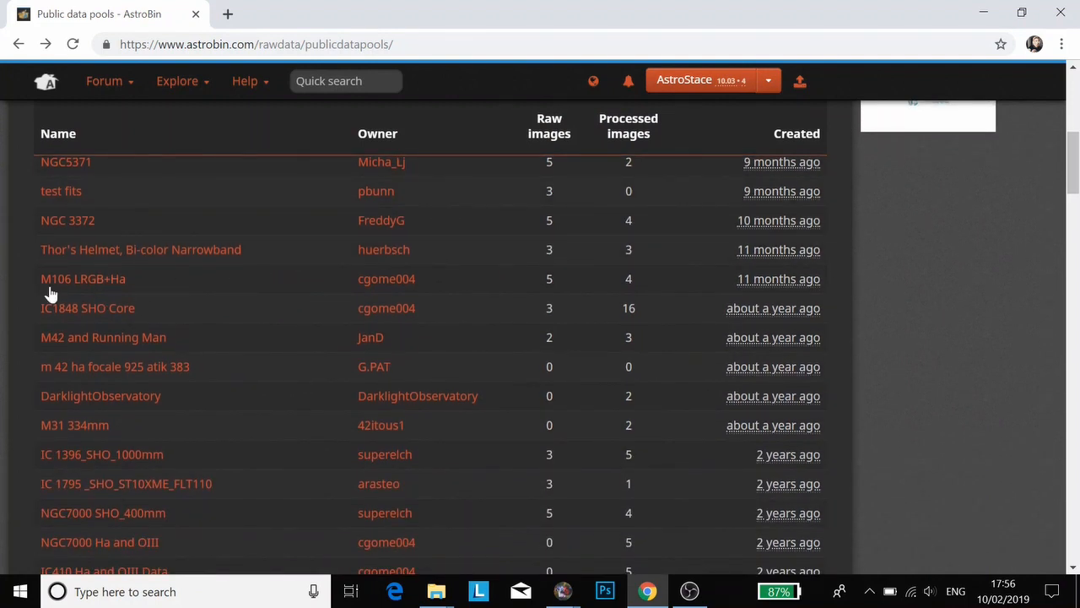
pyautogui.moveTo(405, 294)
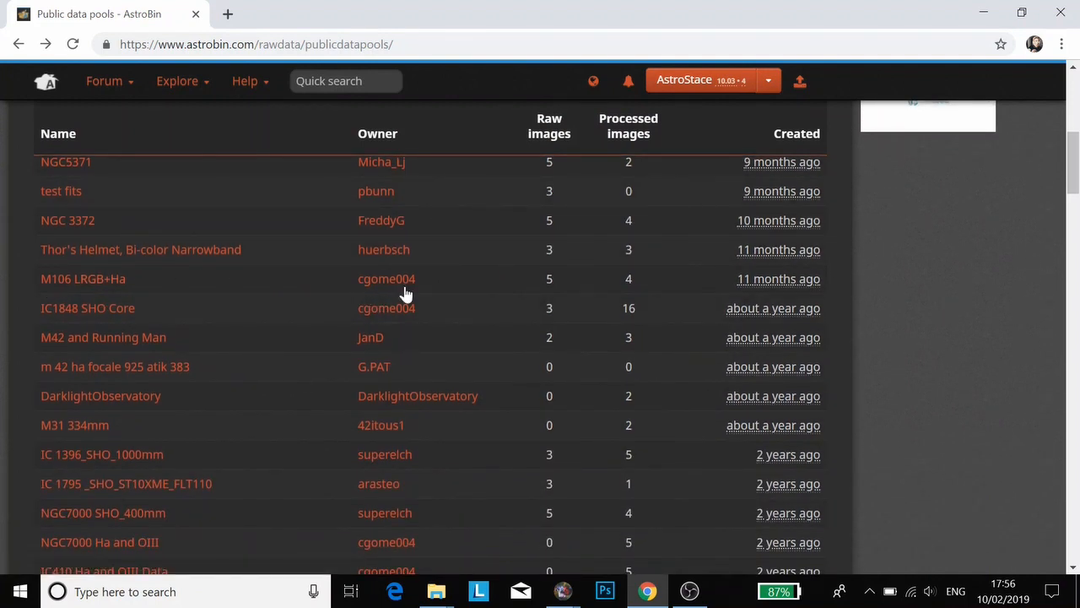
pyautogui.moveTo(386, 279)
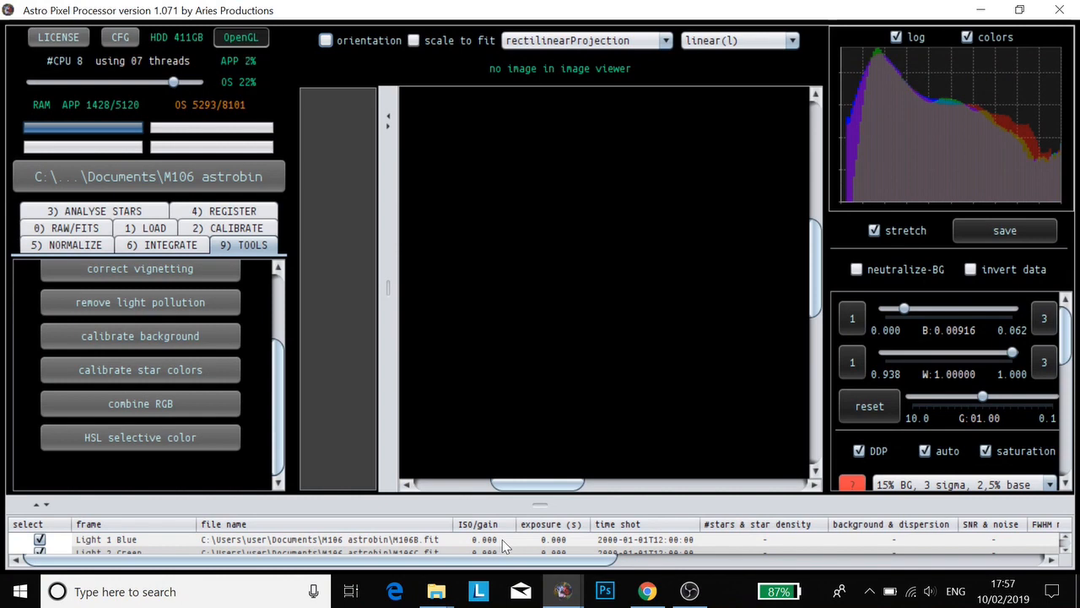
pyautogui.moveTo(329, 422)
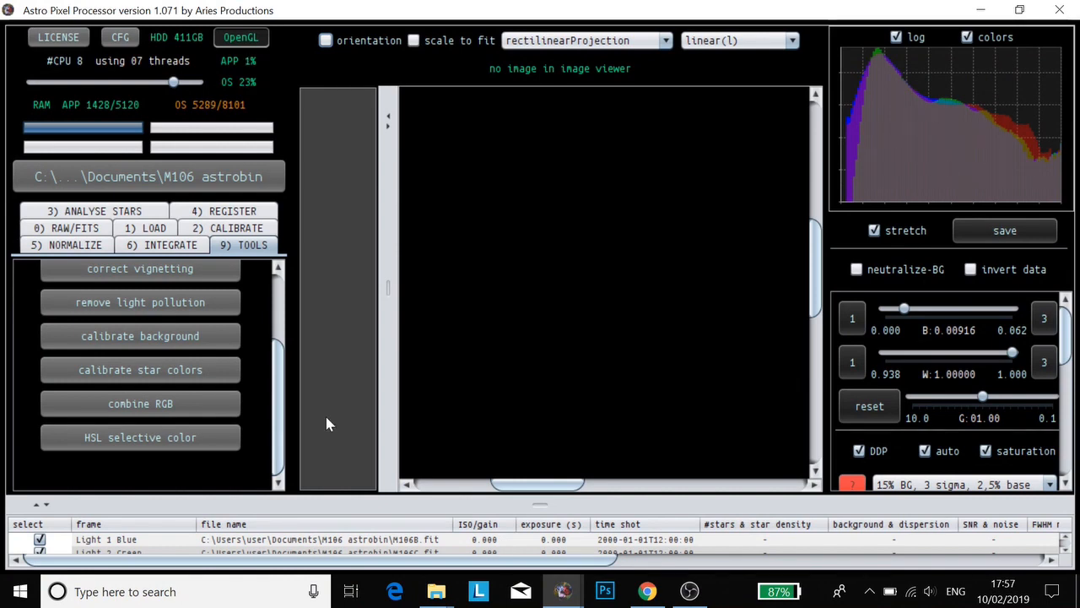
pyautogui.click(148, 177)
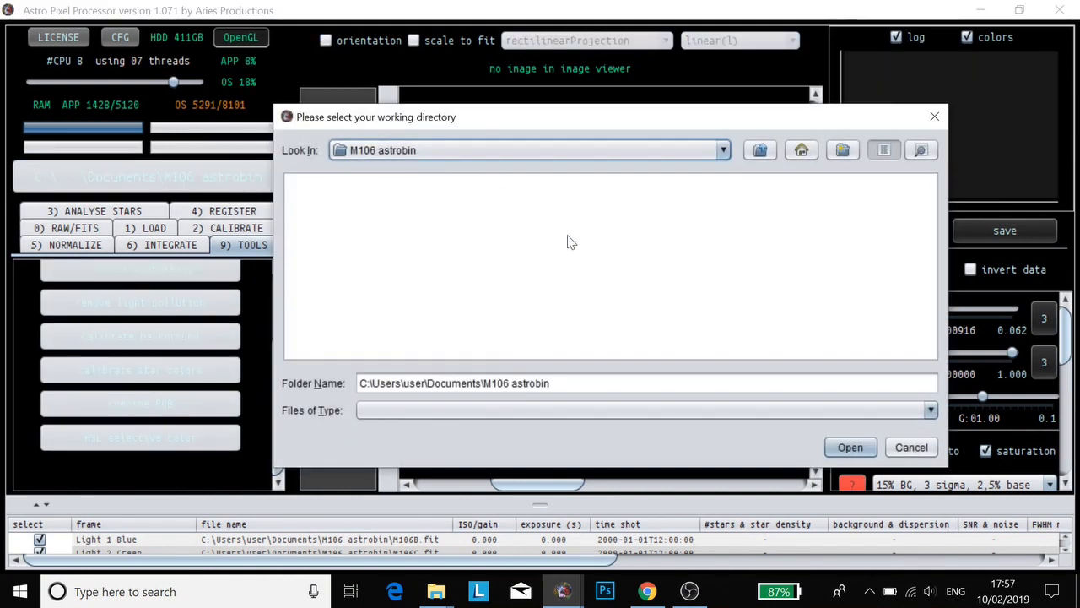
pyautogui.click(759, 149)
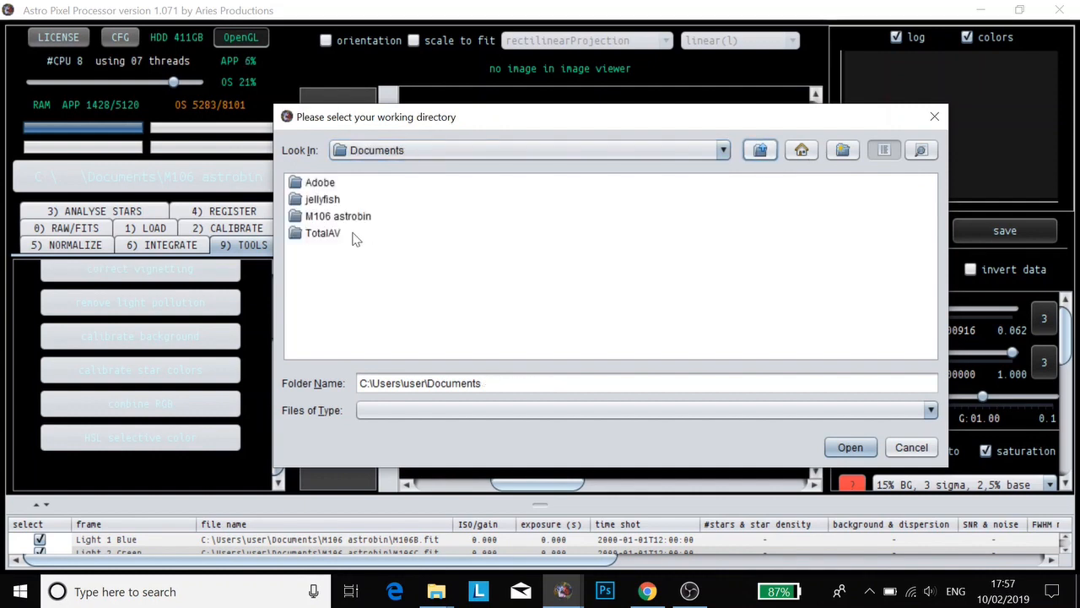
pyautogui.doubleClick(337, 216)
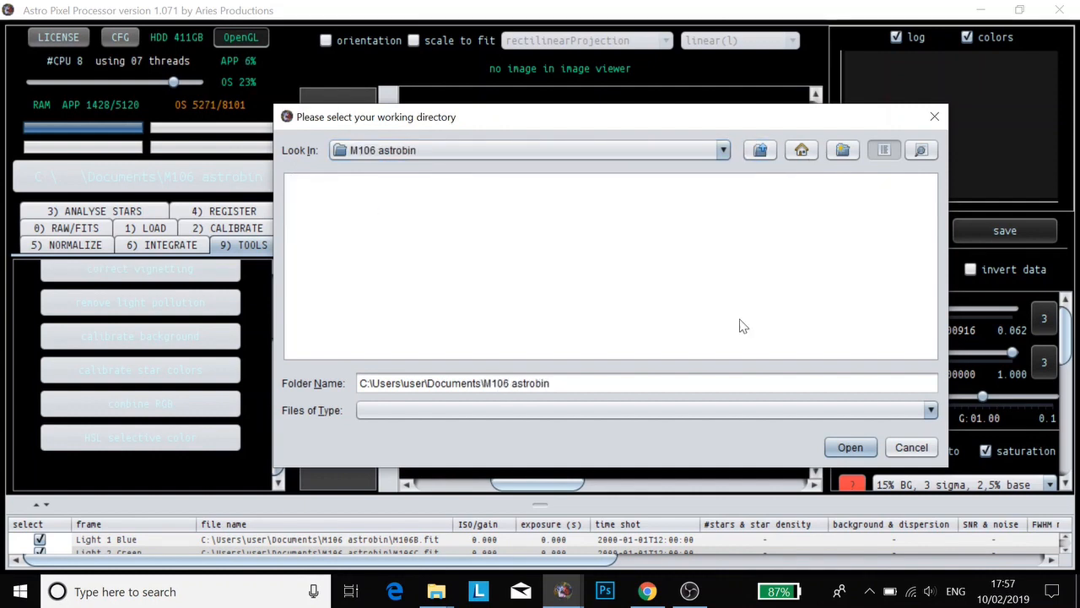
pyautogui.click(851, 447)
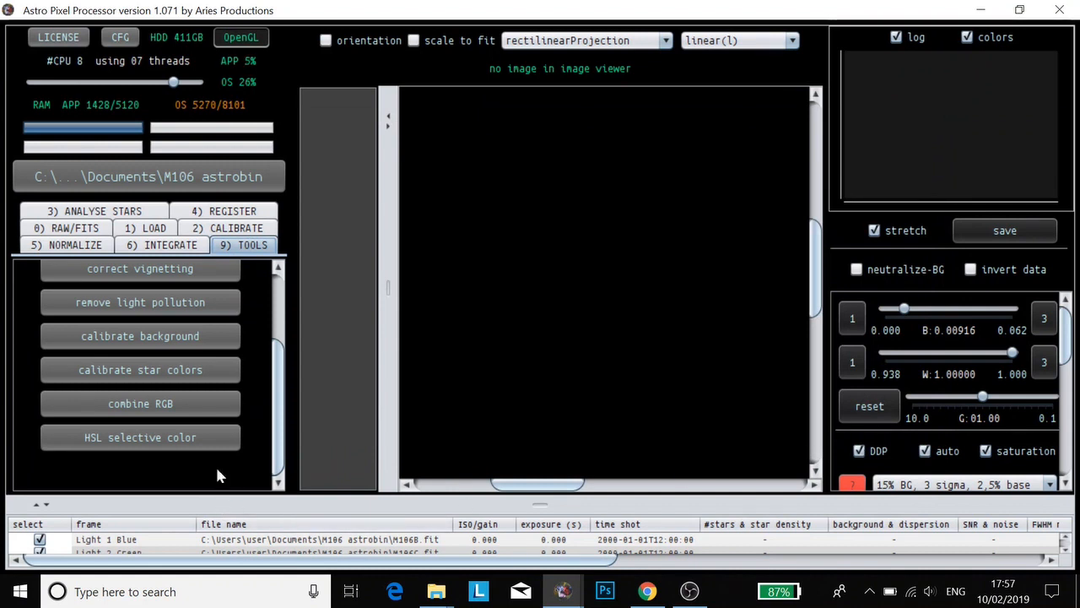
pyautogui.moveTo(304, 415)
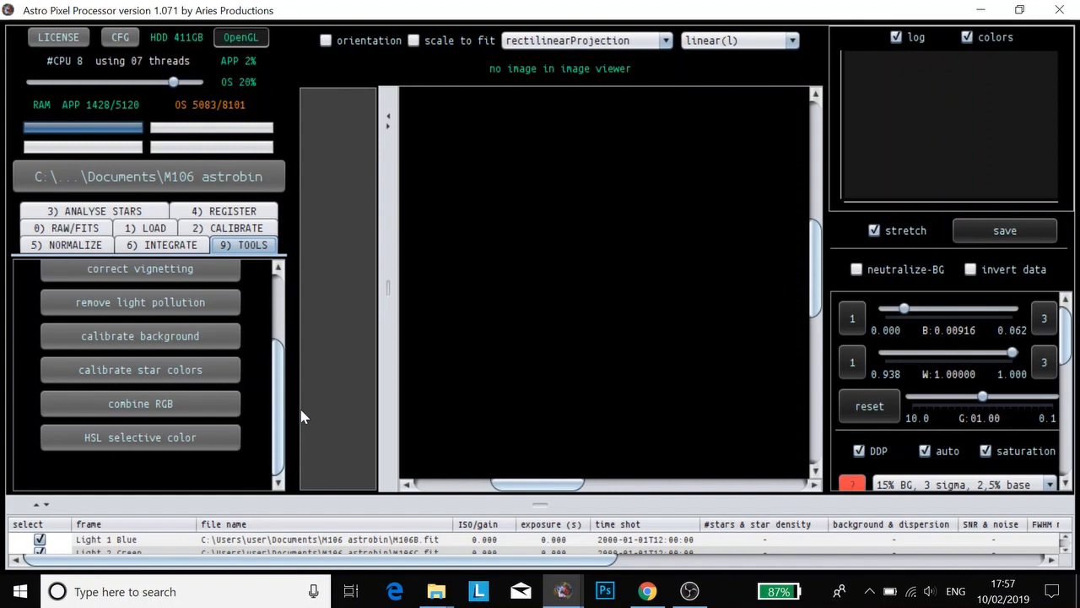
pyautogui.moveTo(246, 382)
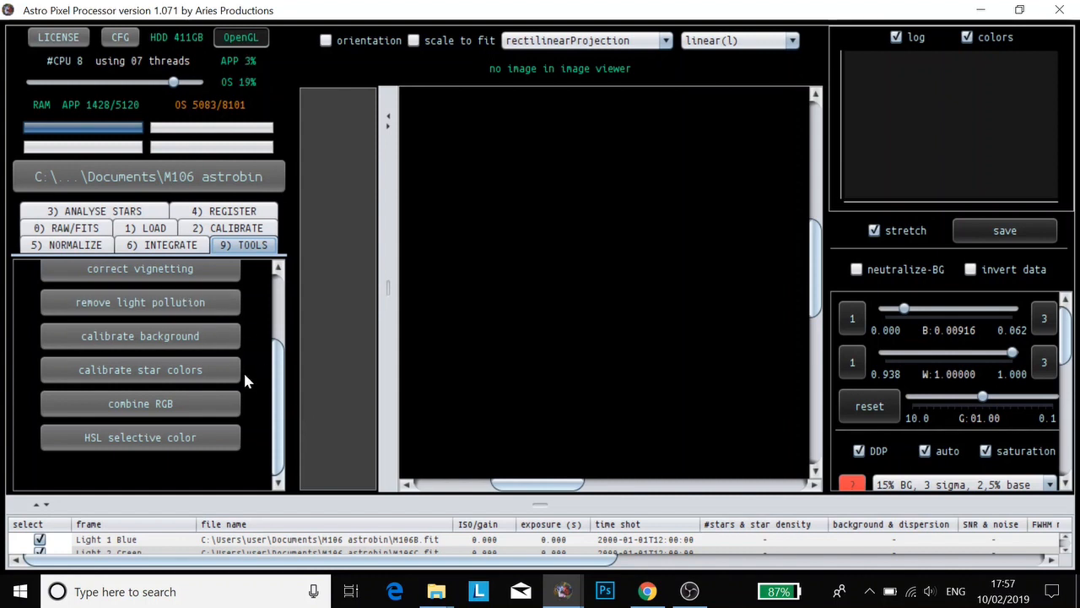
# Load the five M106 .fit files into combine RGB, accepting filters including Blue for M106B and Hydrogen alpha for M106Ha
pyautogui.click(140, 403)
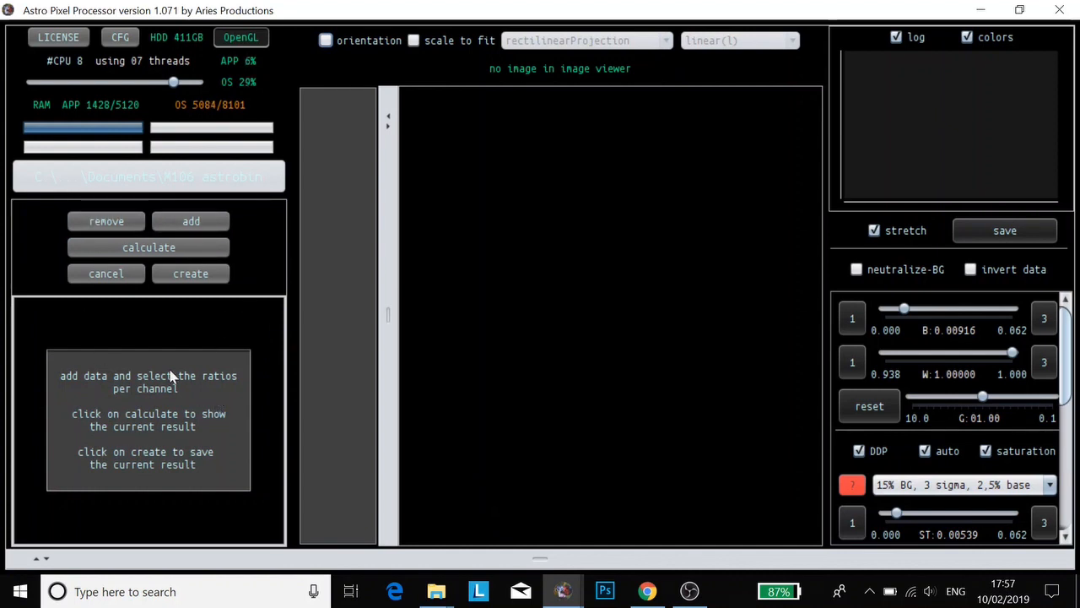
pyautogui.moveTo(145, 416)
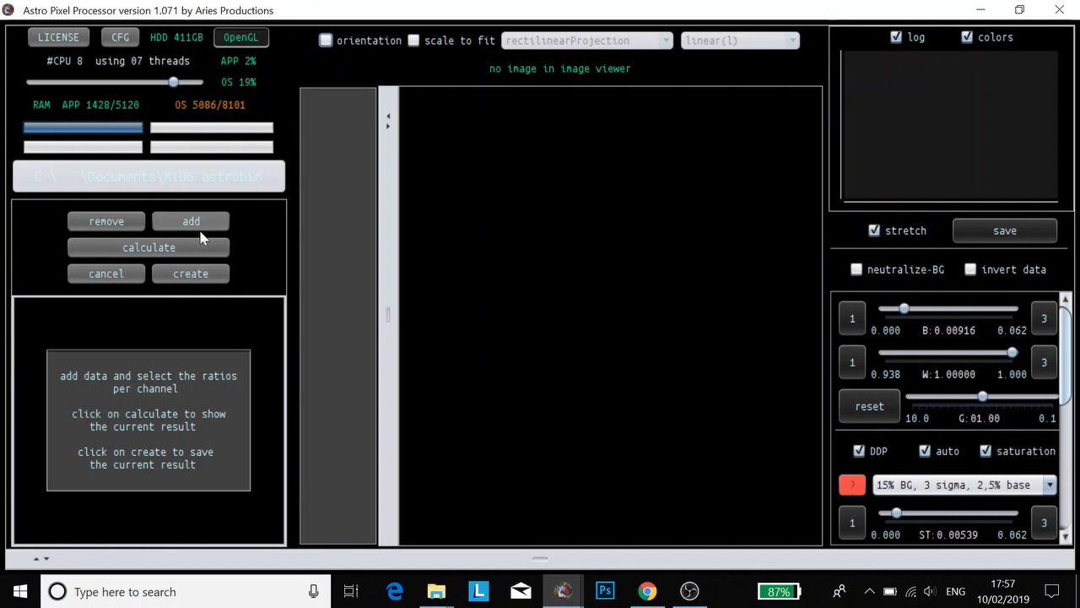
pyautogui.click(189, 219)
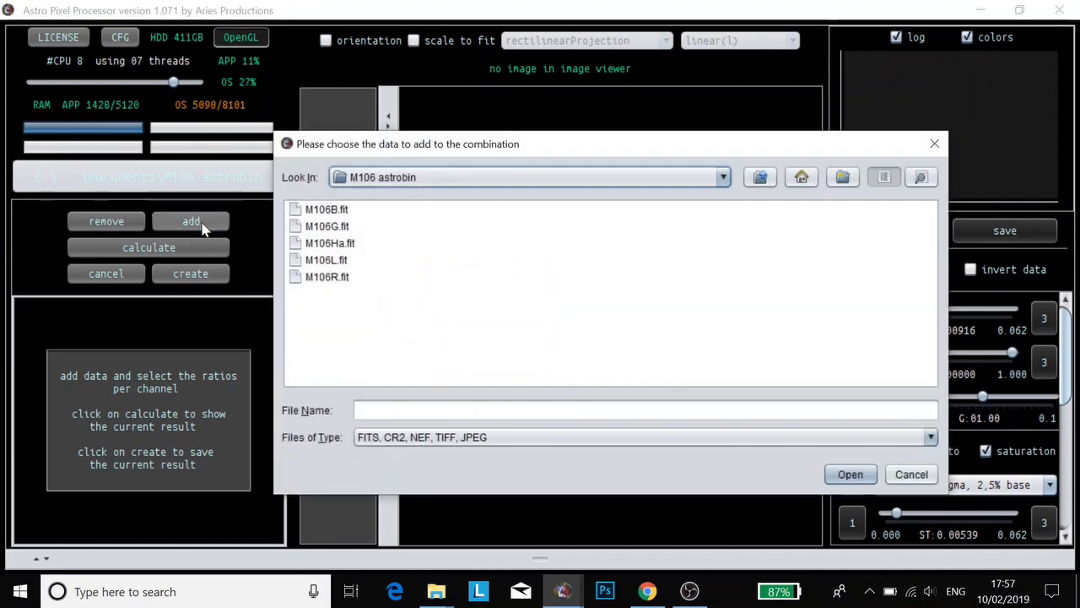
pyautogui.click(327, 210)
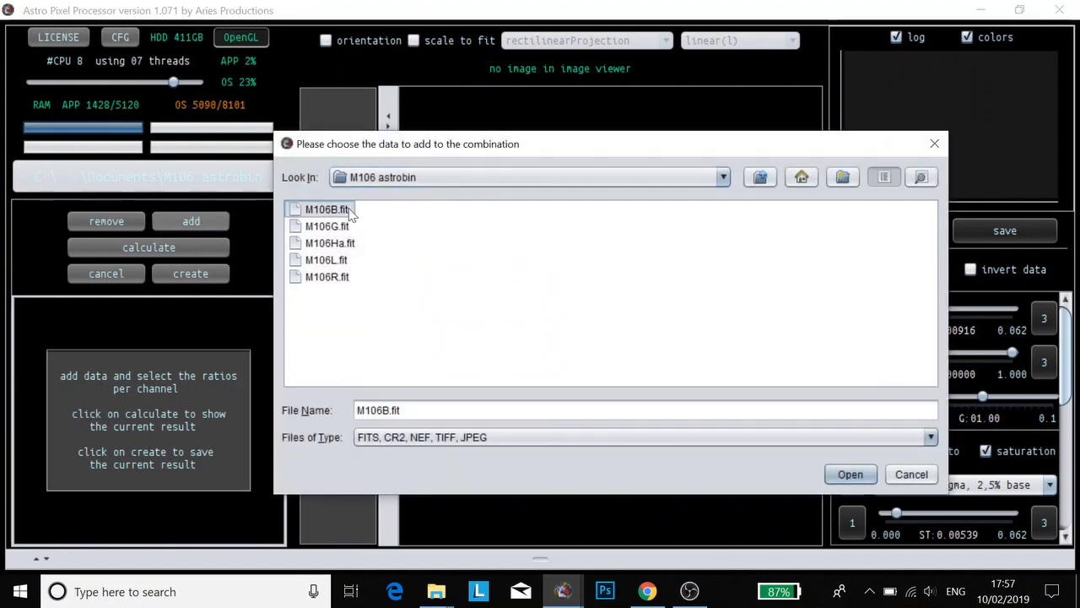
pyautogui.click(327, 277)
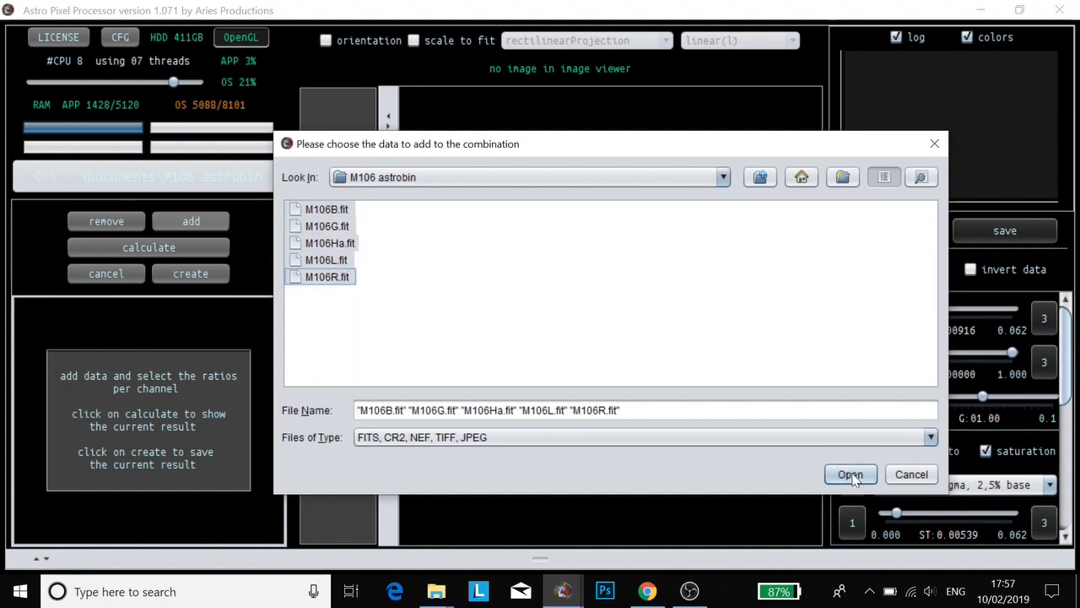
pyautogui.click(850, 473)
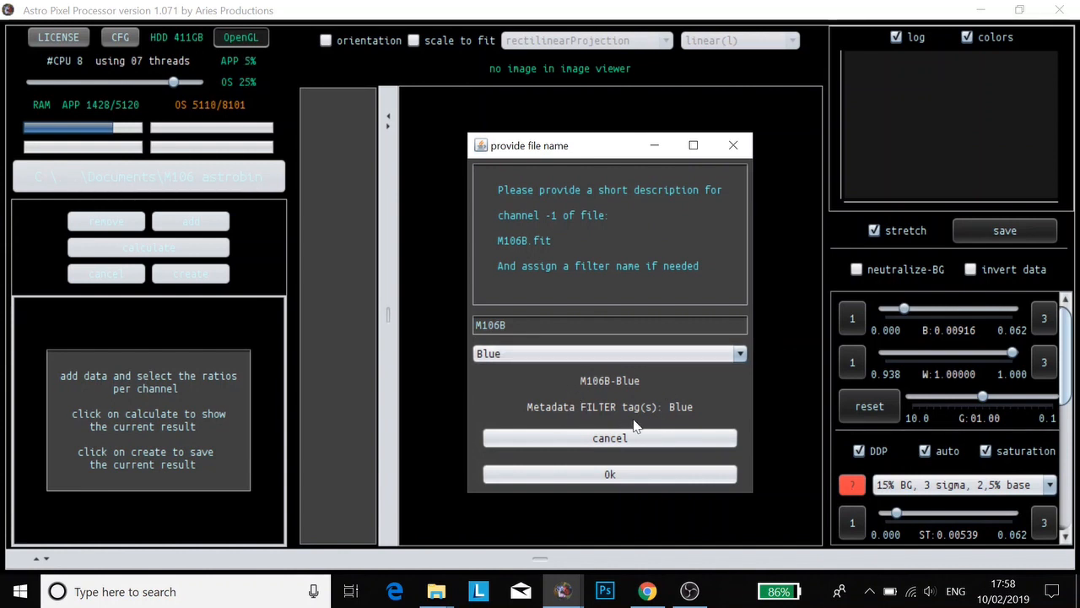
pyautogui.moveTo(685, 421)
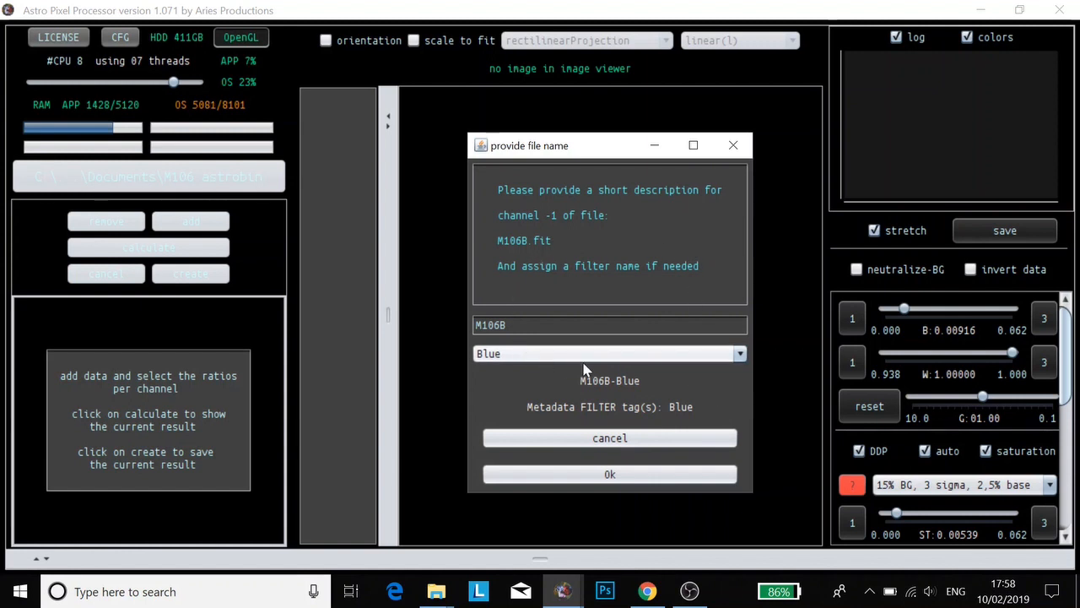
pyautogui.moveTo(676, 411)
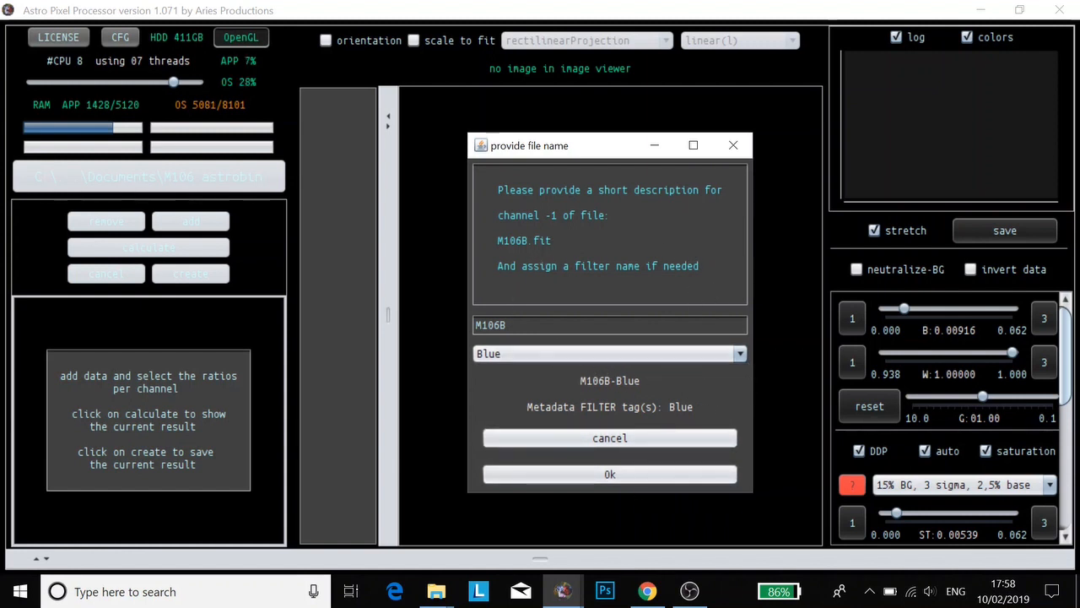
pyautogui.moveTo(632, 395)
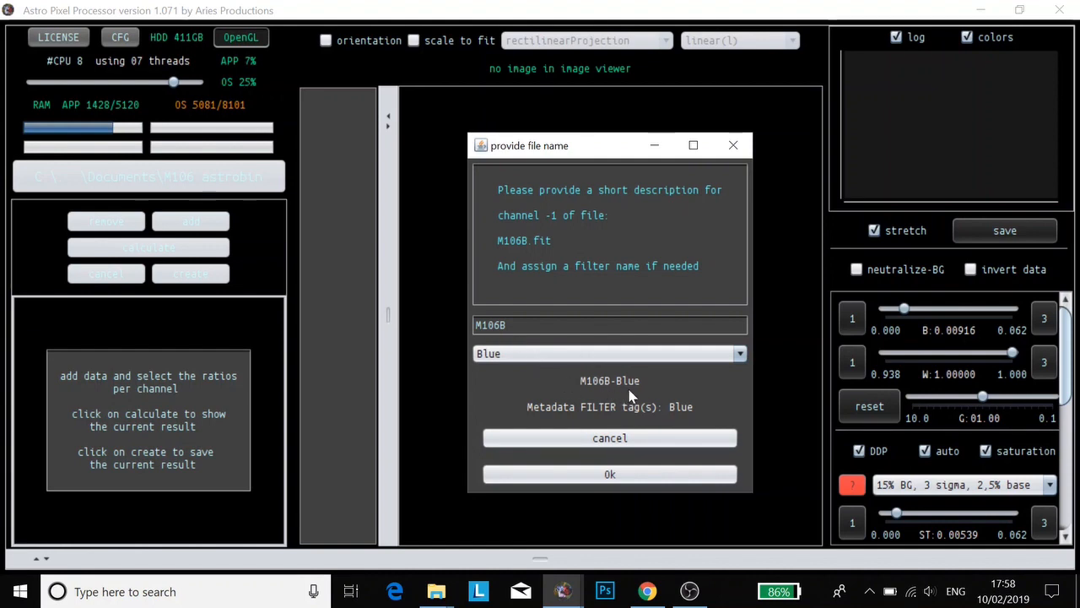
pyautogui.moveTo(609, 473)
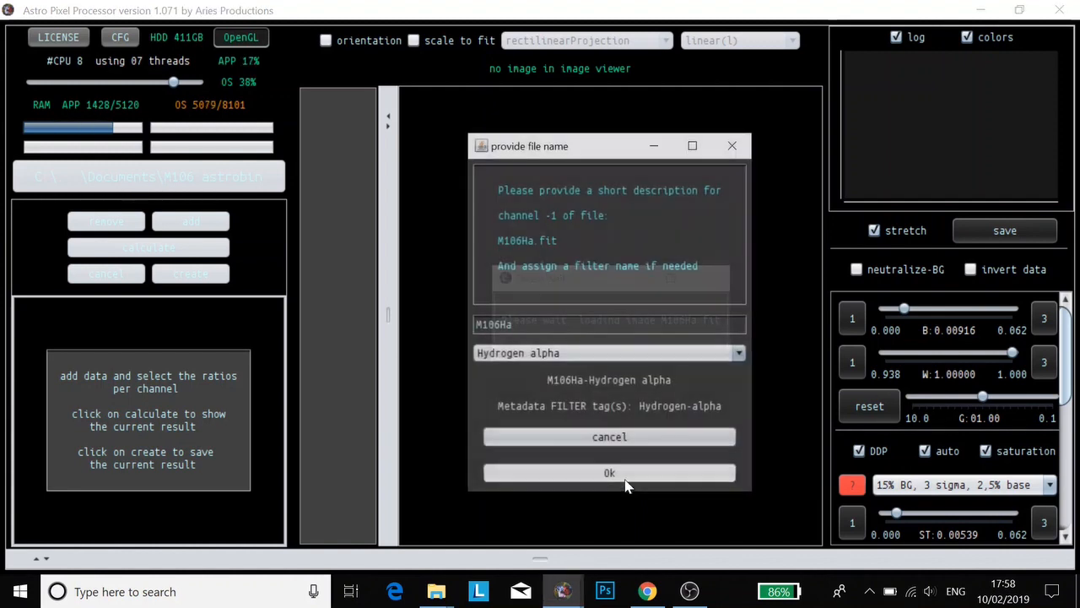
pyautogui.click(610, 473)
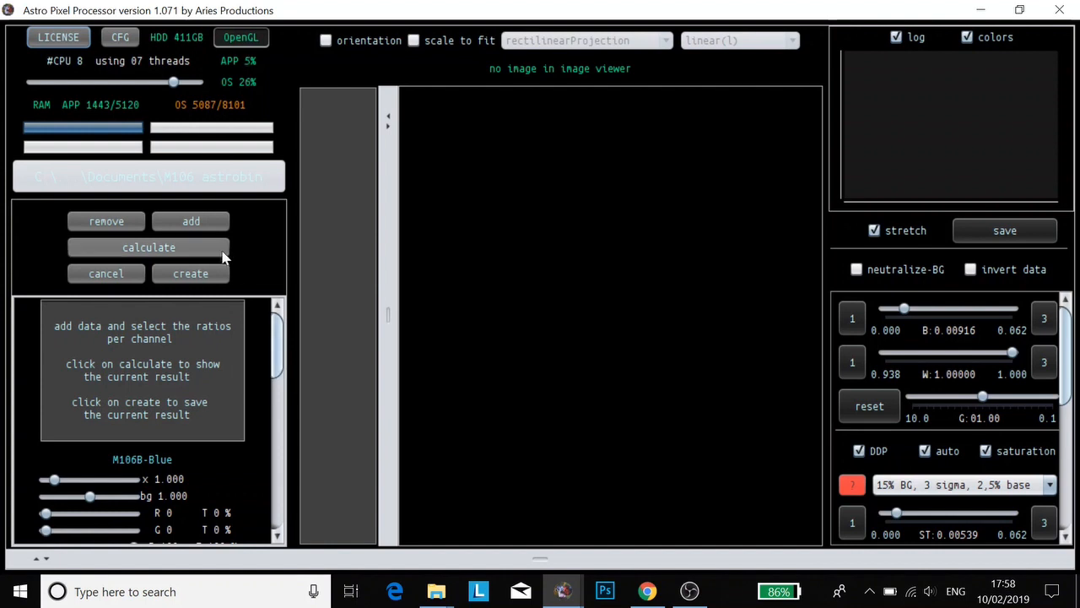
# Feed the Ha layer into red at 100 with 50% weight and recalculate the combined galaxy preview
pyautogui.click(148, 246)
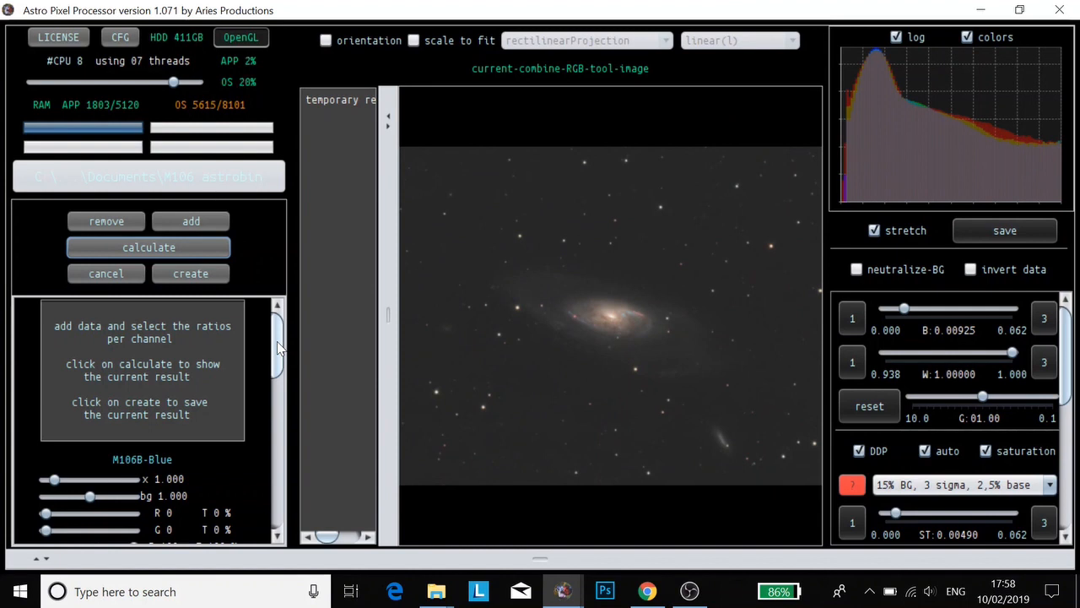
pyautogui.scroll(-3)
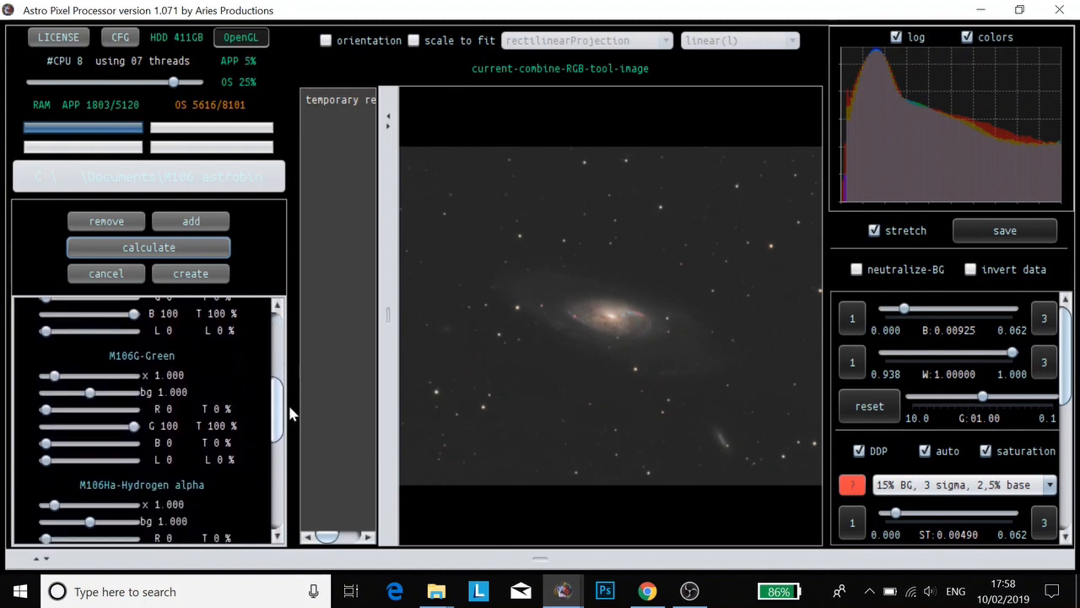
pyautogui.scroll(-3)
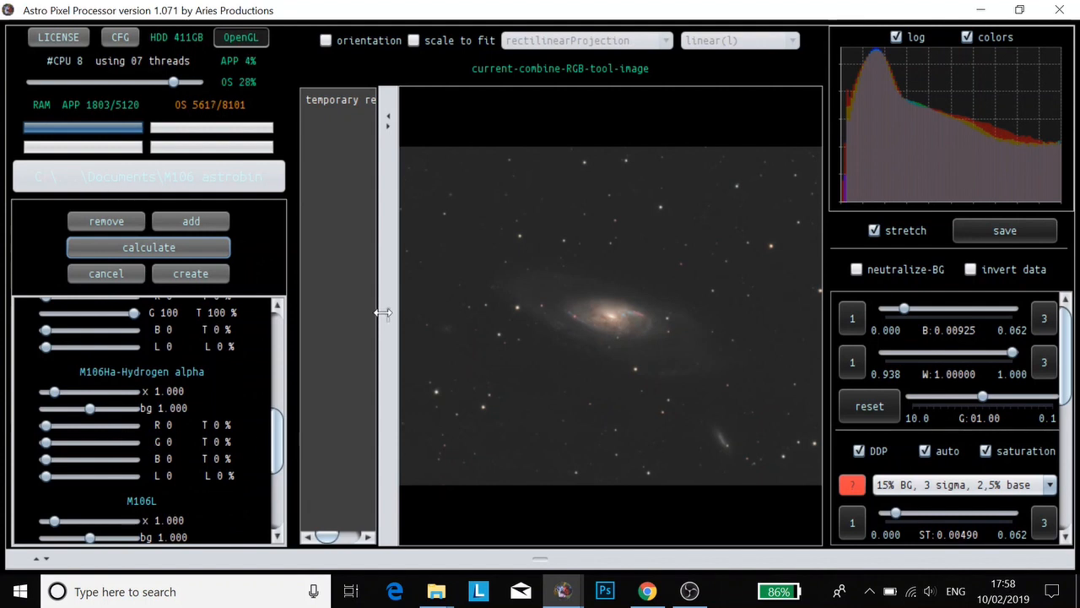
pyautogui.moveTo(88, 391)
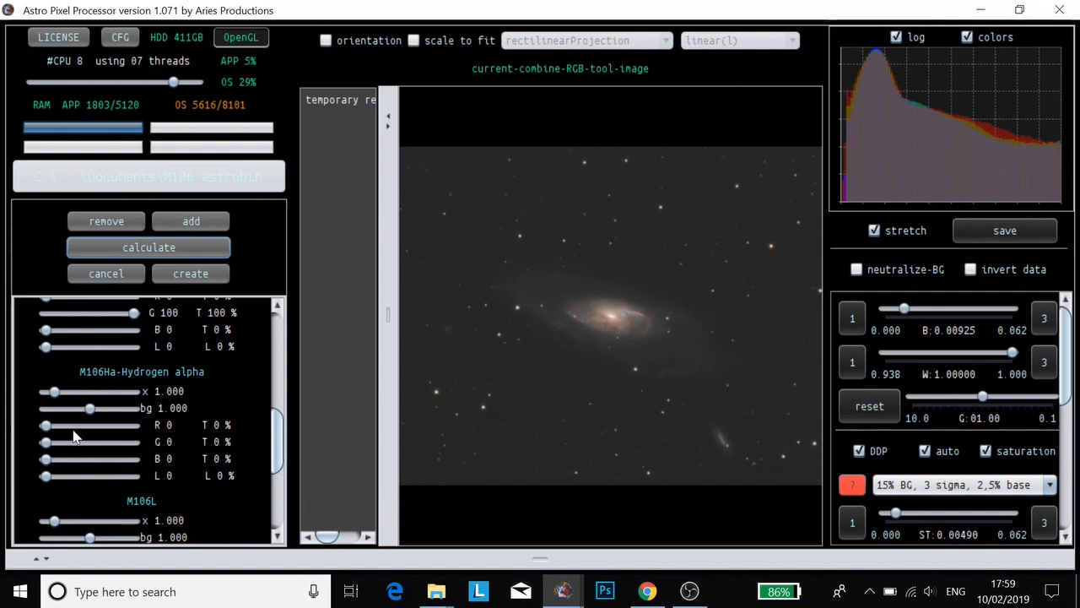
pyautogui.moveTo(44, 425); pyautogui.dragTo(101, 426)
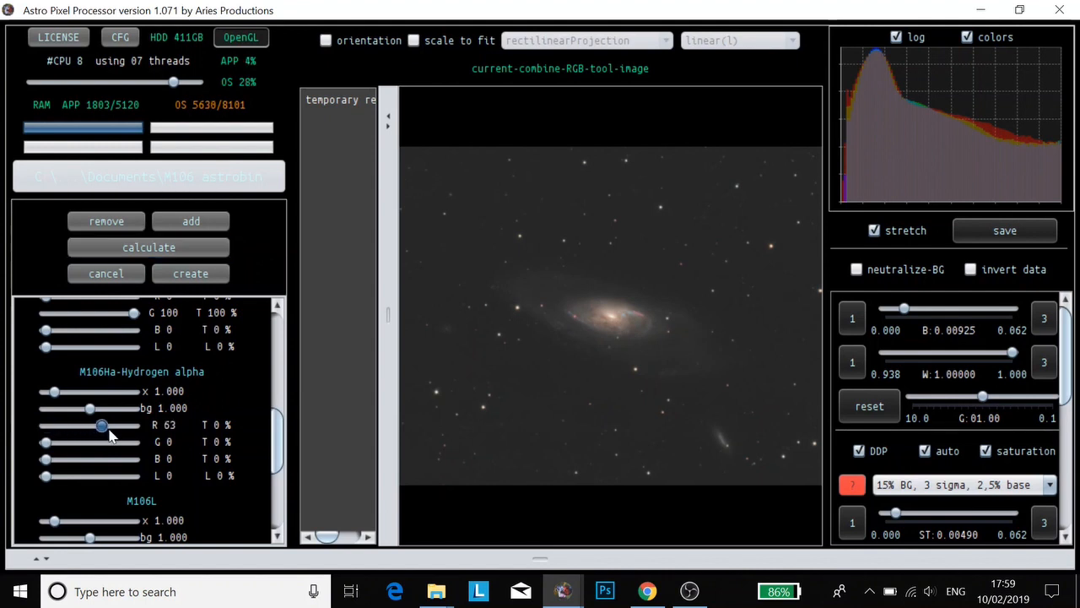
pyautogui.moveTo(102, 426); pyautogui.dragTo(133, 426)
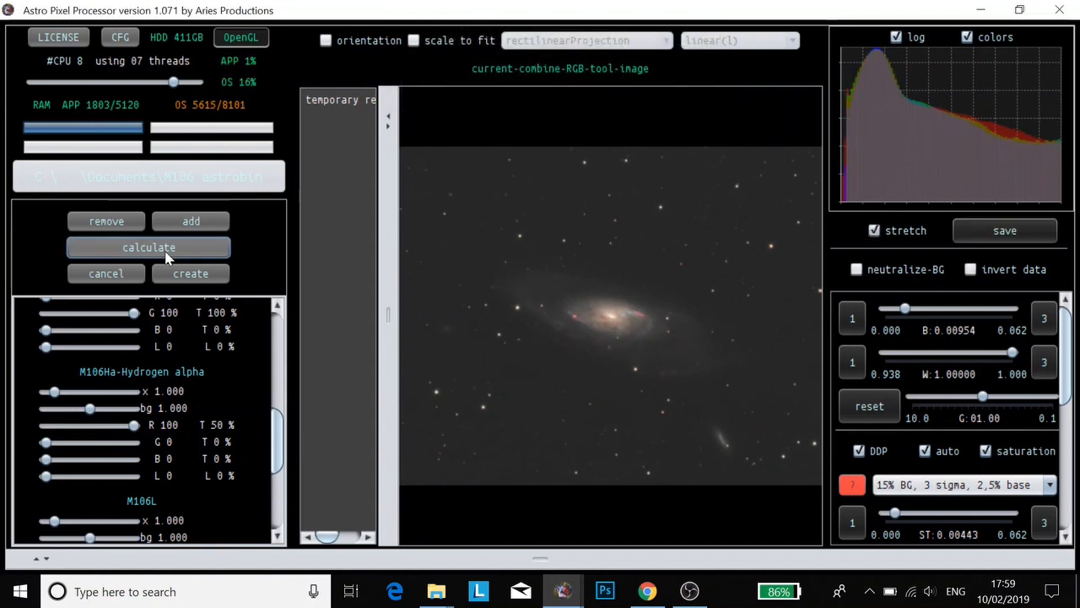
pyautogui.click(149, 246)
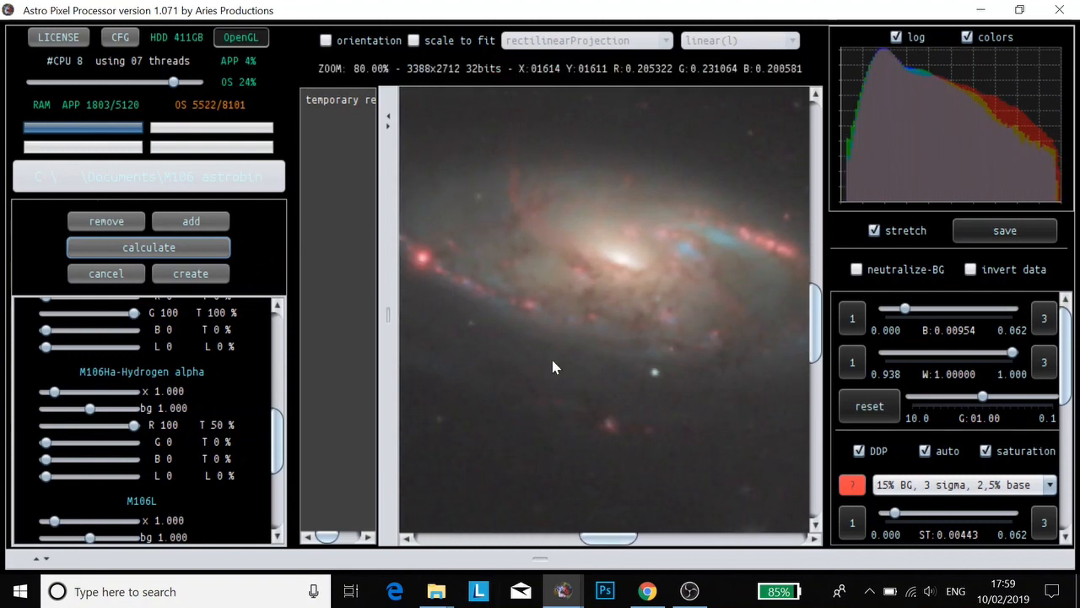
# Give the M106L layer full 100% luminance contribution and recalculate the combination
pyautogui.click(413, 41)
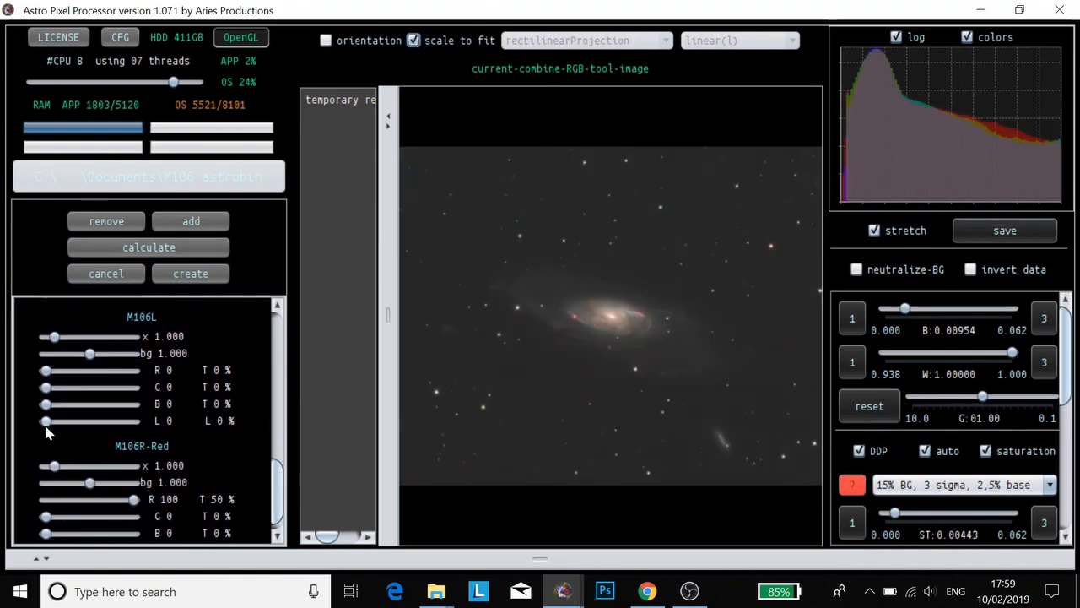
pyautogui.moveTo(44, 420); pyautogui.dragTo(132, 420)
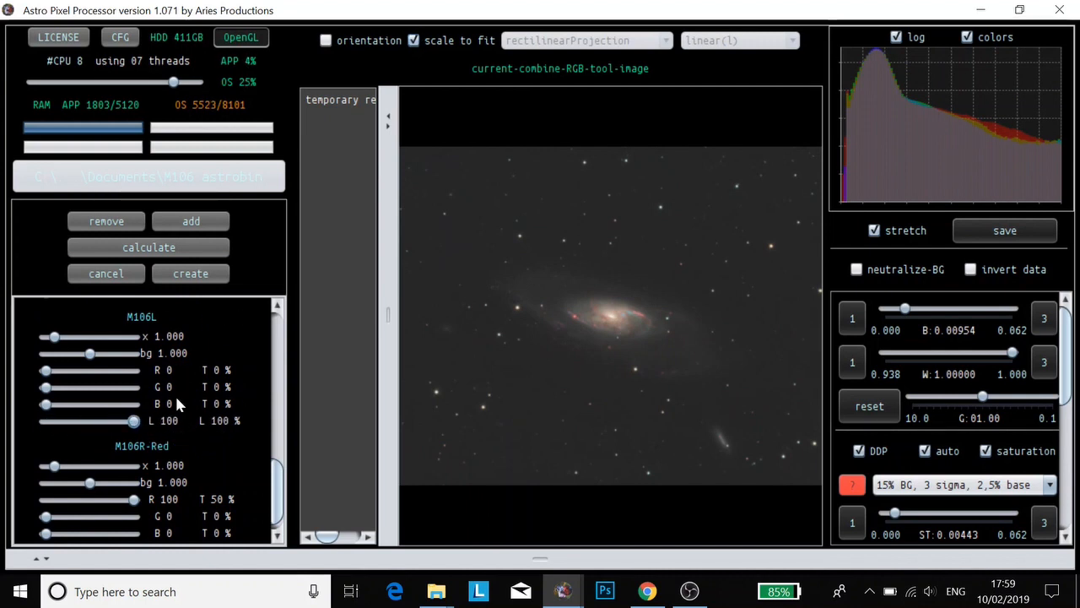
pyautogui.click(148, 246)
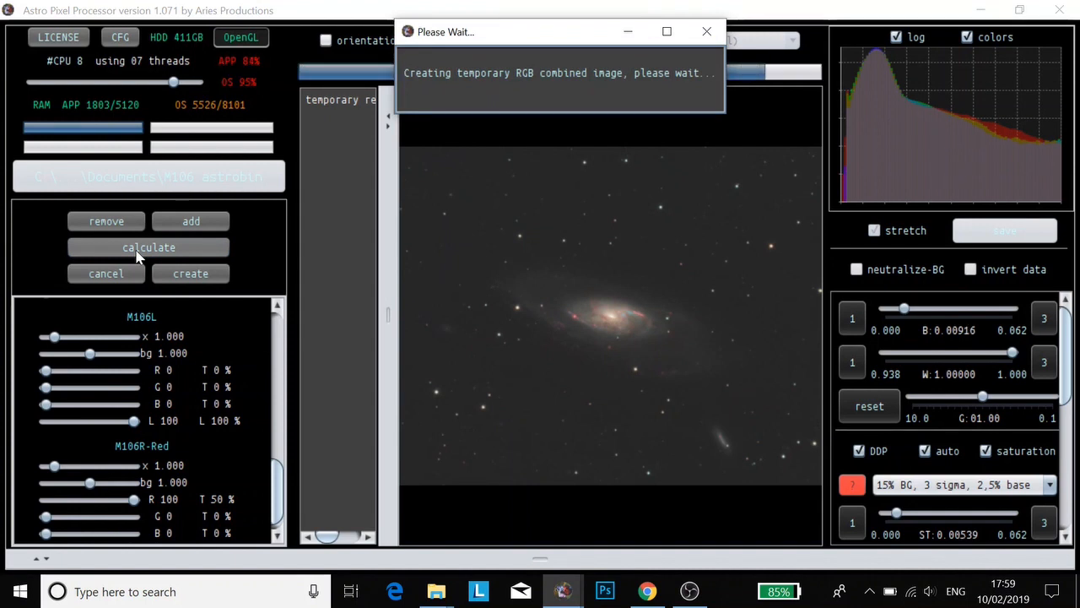
pyautogui.click(148, 246)
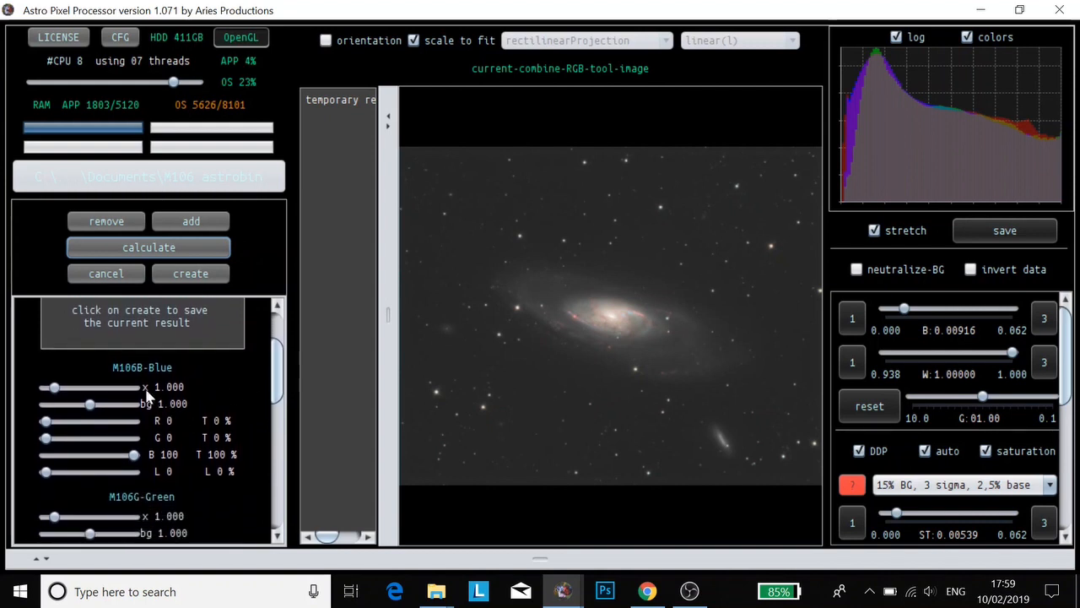
pyautogui.moveTo(233, 463)
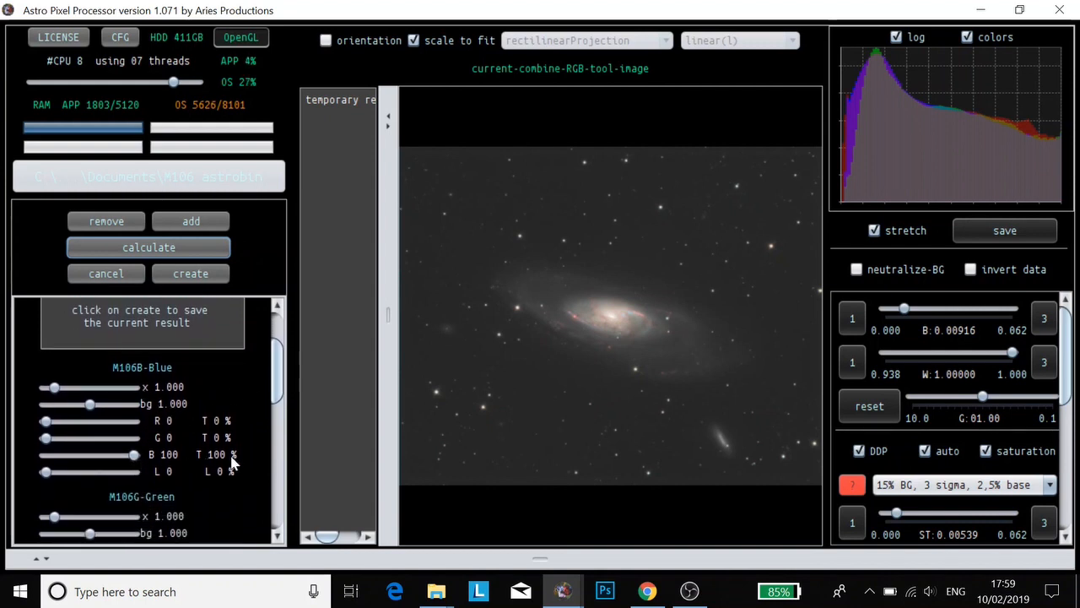
# Recalculate the final LRGB+Ha combination and create it as an image file
pyautogui.scroll(-3)
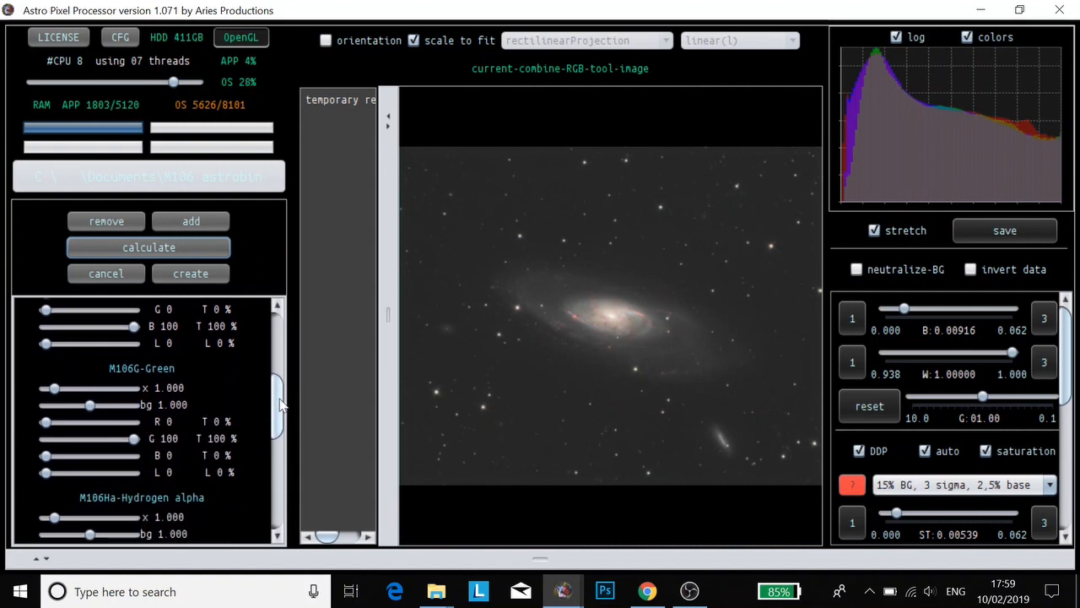
pyautogui.scroll(-3)
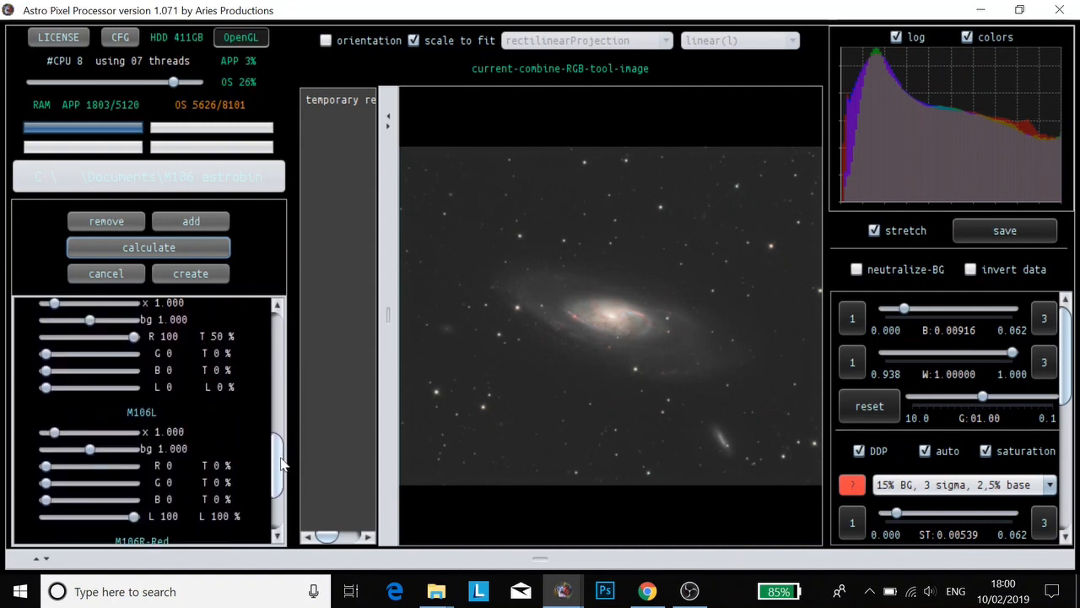
pyautogui.scroll(-3)
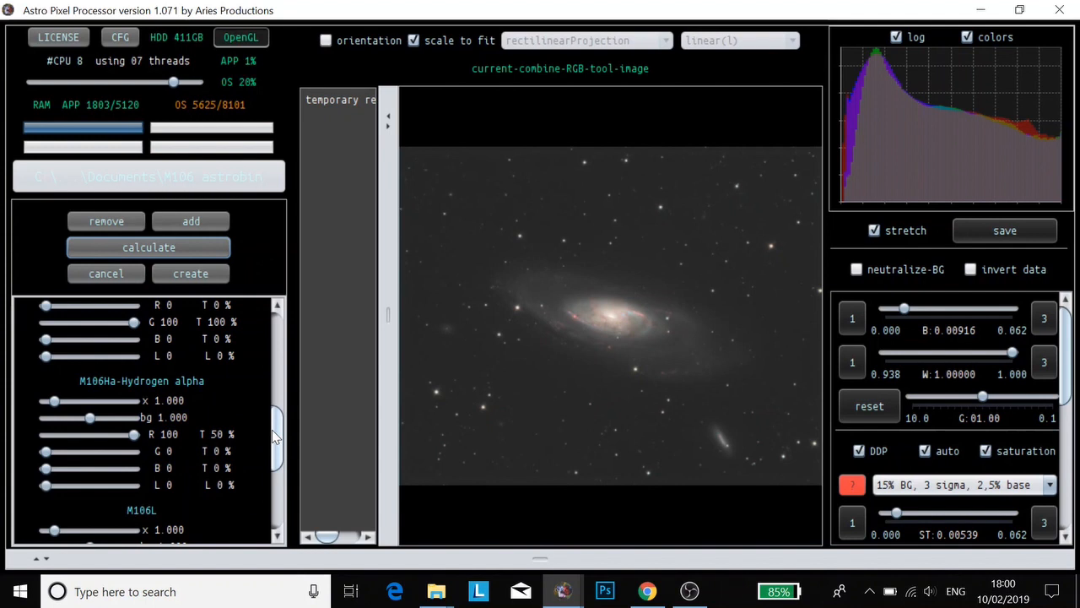
pyautogui.moveTo(223, 410)
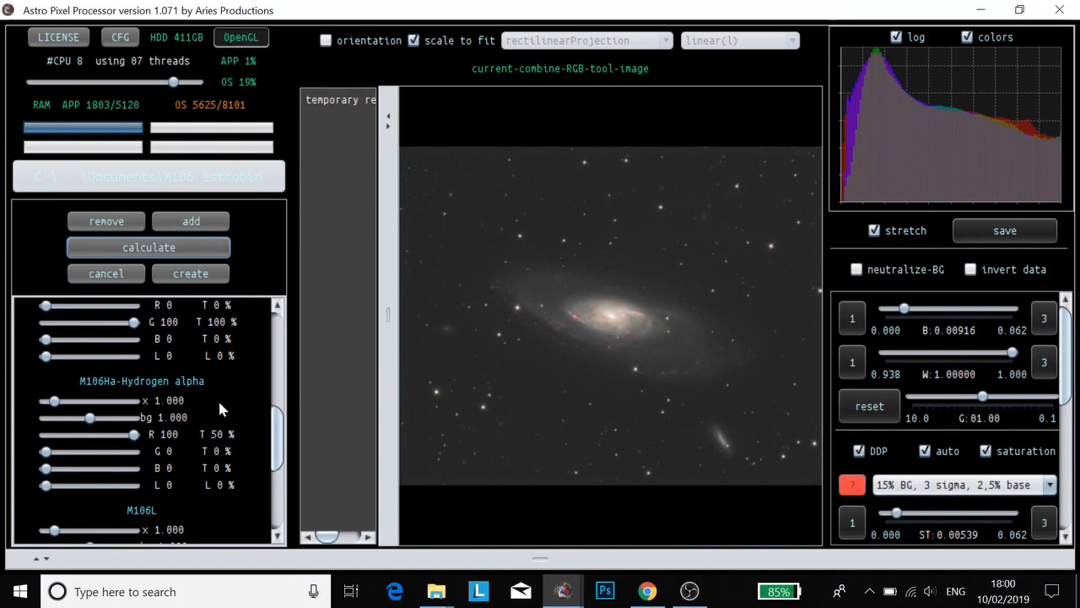
pyautogui.moveTo(202, 407)
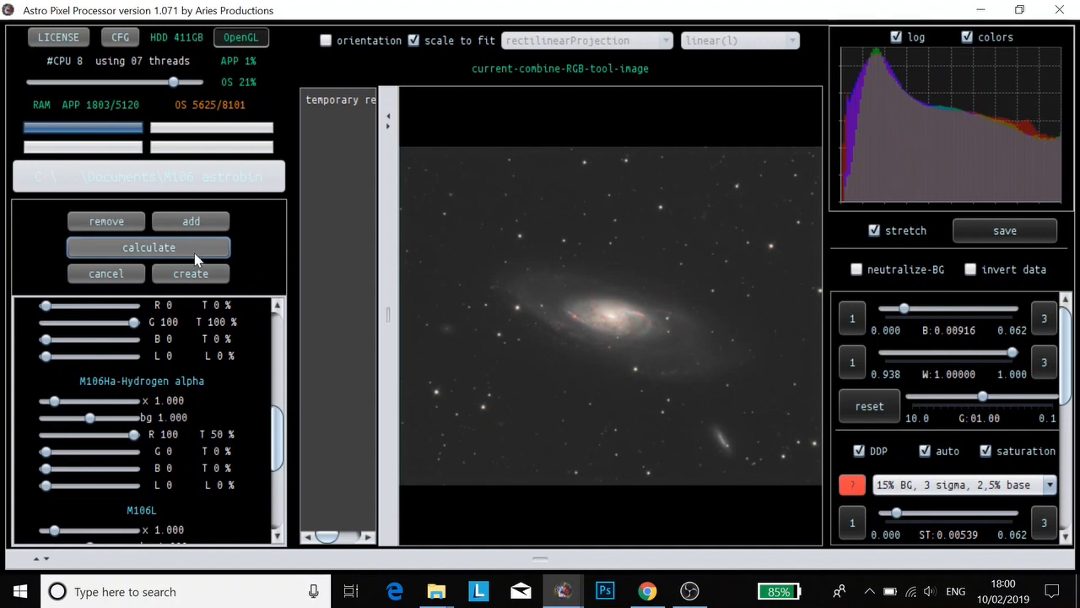
pyautogui.click(189, 273)
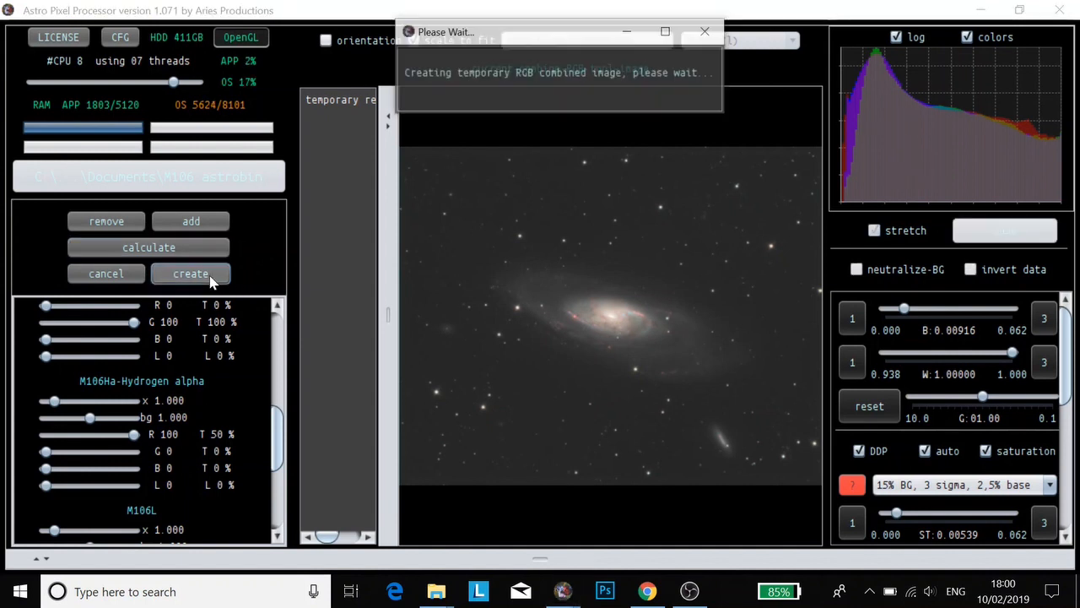
pyautogui.click(189, 274)
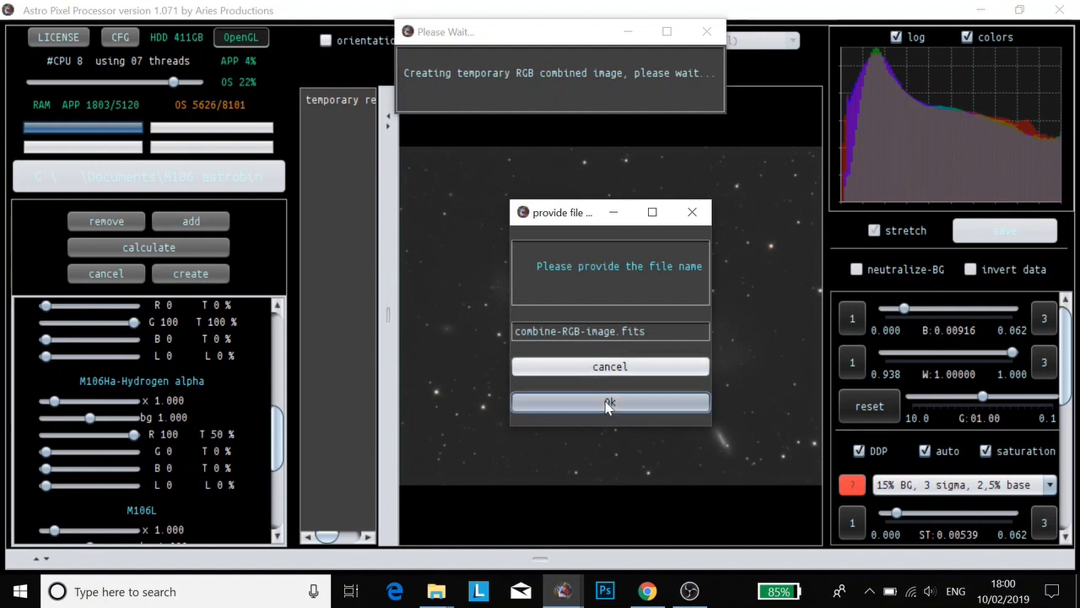
# Save the composite as combine-RGB-image.fits and select it in the frame list
pyautogui.click(609, 402)
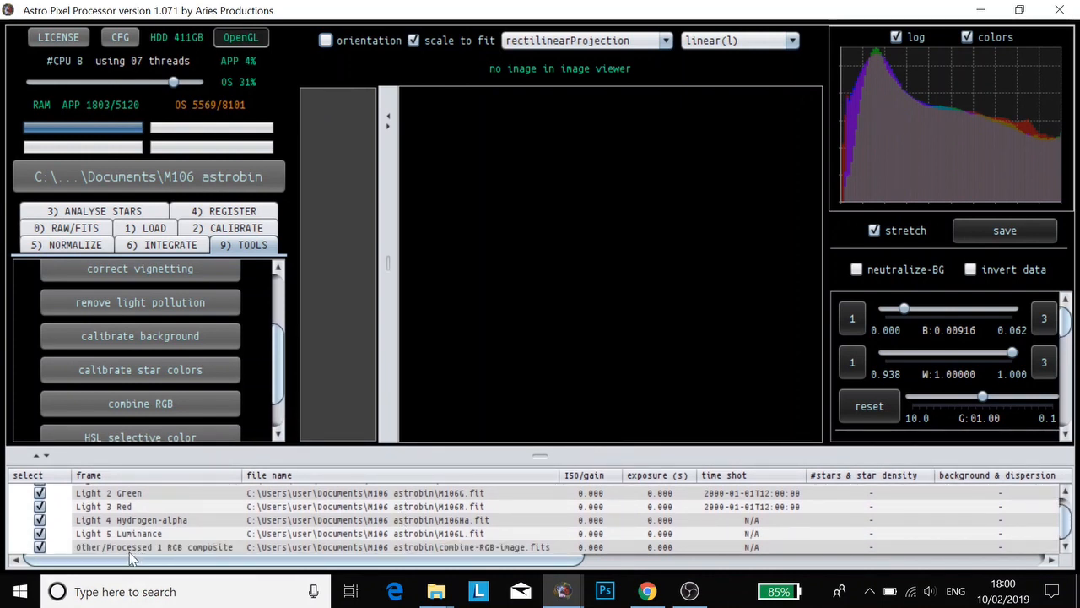
pyautogui.click(155, 547)
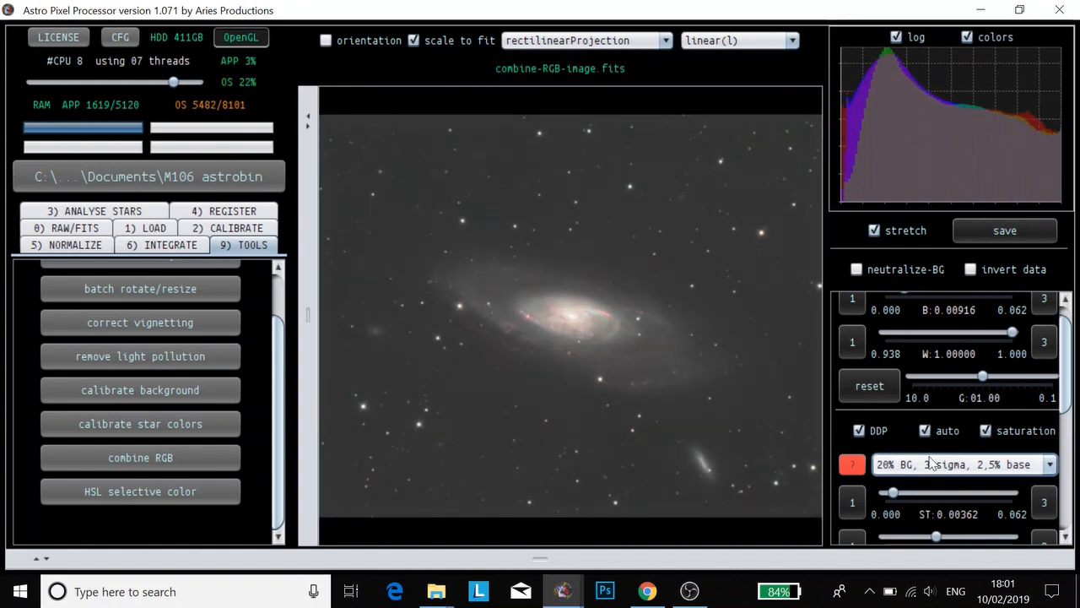
# Show the composite with the '15% BG, 3 sigma, 2,5% base' stretch and neutralize-BG enabled
pyautogui.click(962, 464)
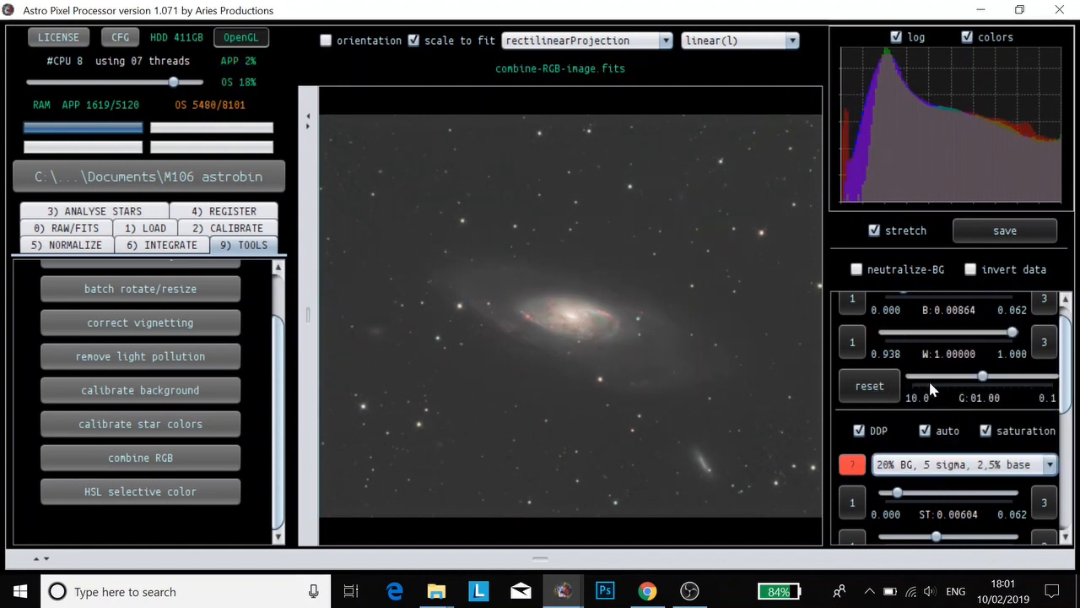
pyautogui.click(1050, 464)
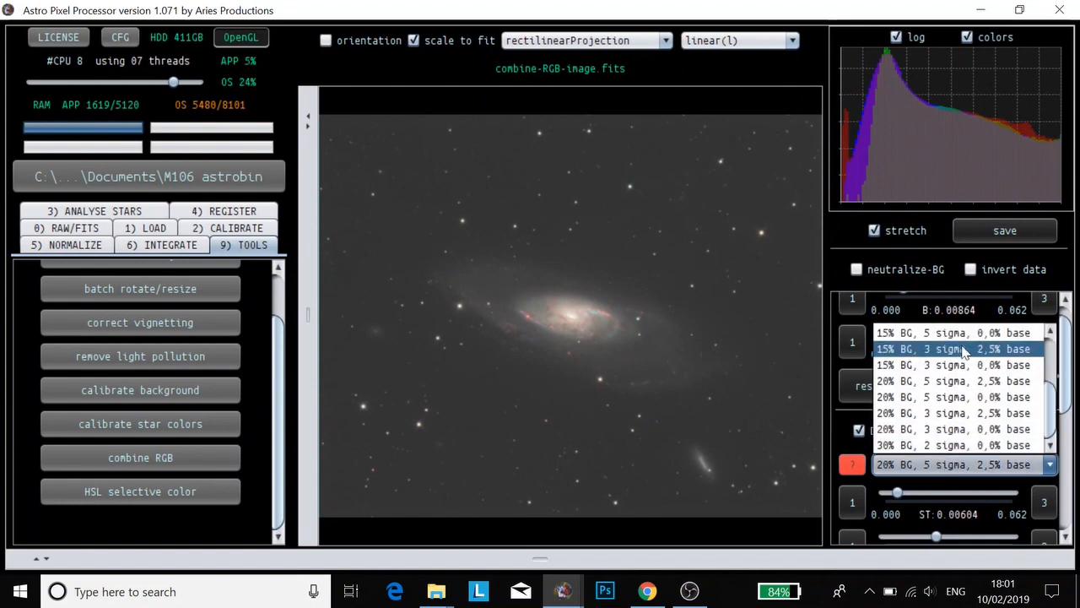
pyautogui.click(954, 348)
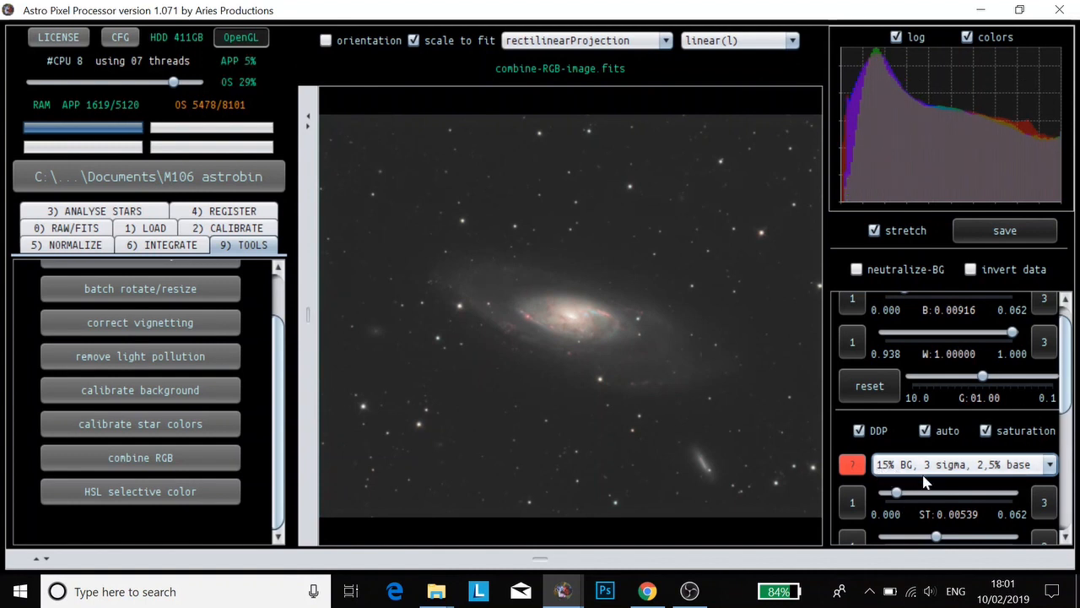
pyautogui.moveTo(989, 481)
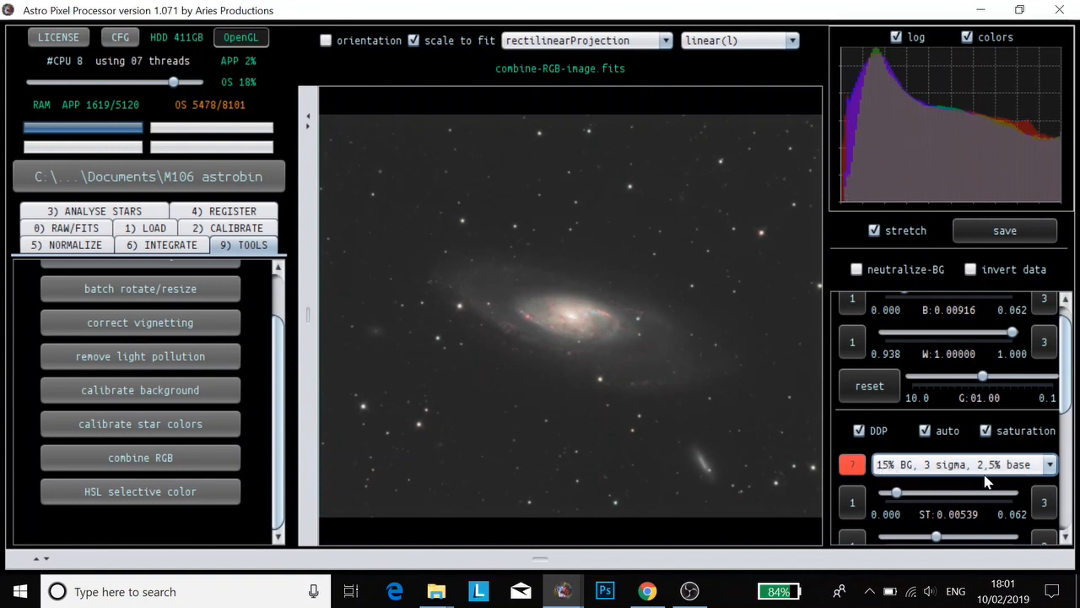
pyautogui.scroll(-3)
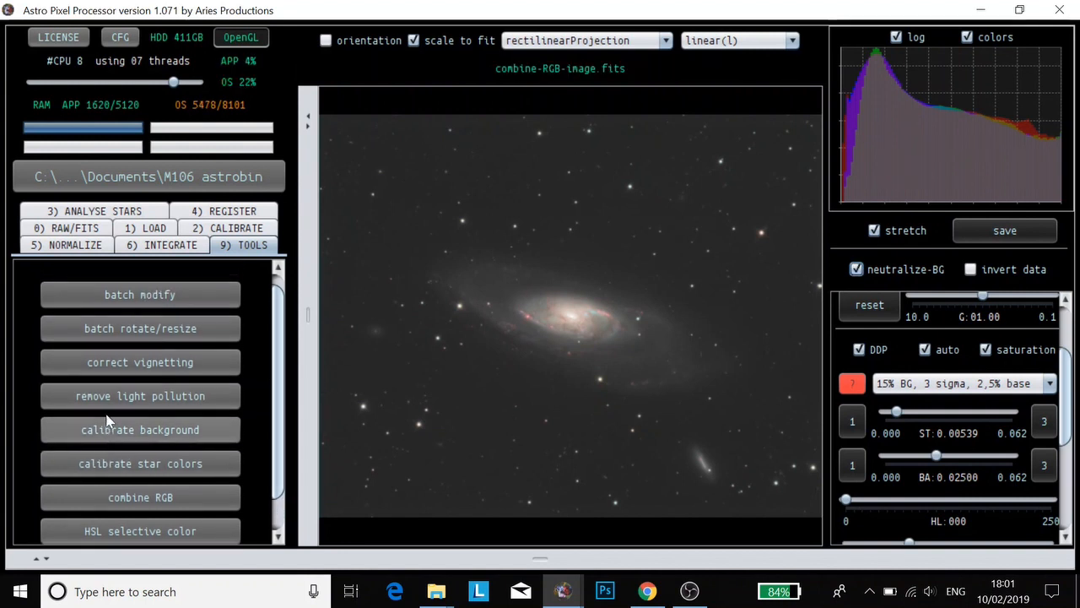
# Mark sky sample boxes around the galaxy and calculate the background model from them
pyautogui.click(138, 430)
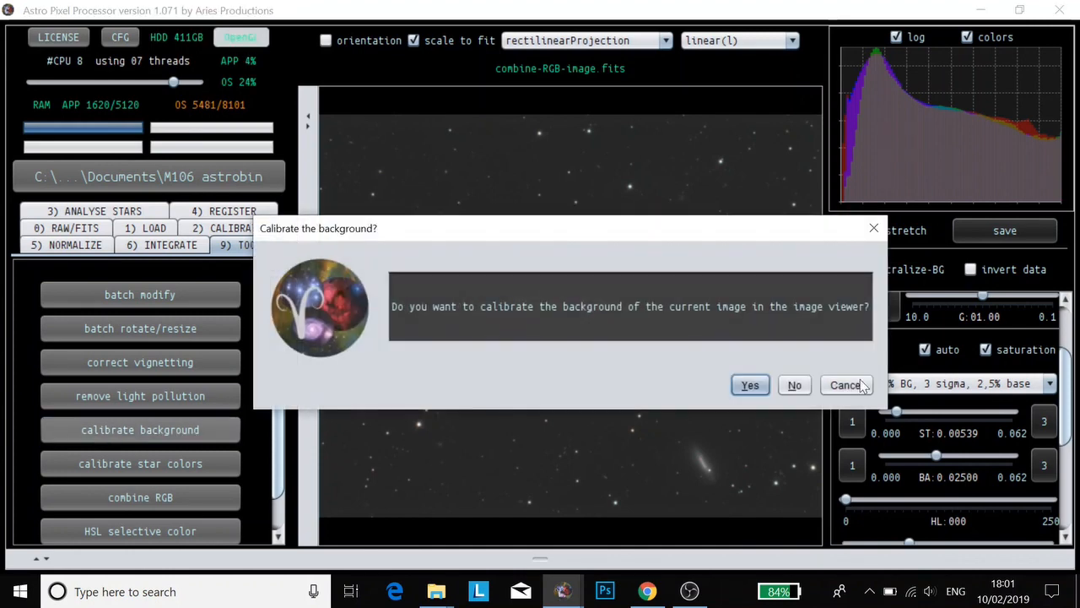
pyautogui.click(749, 385)
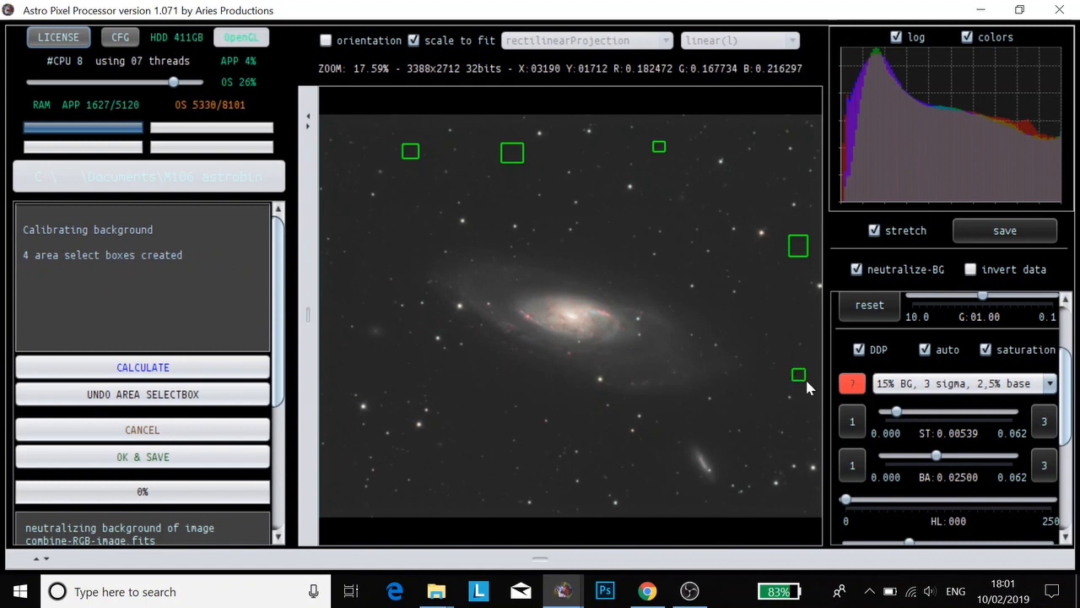
pyautogui.click(800, 375)
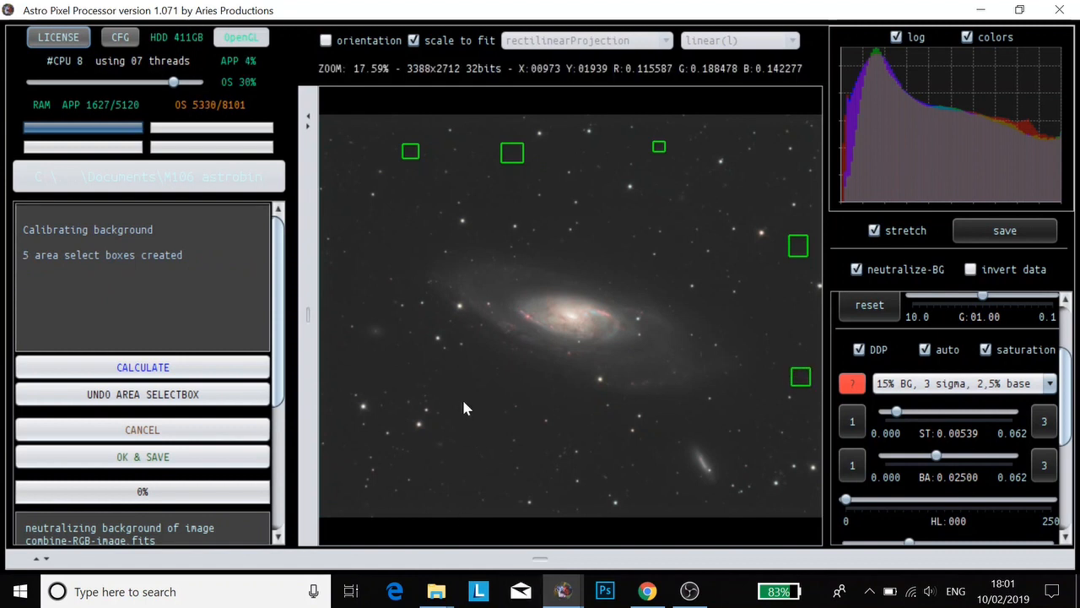
pyautogui.click(476, 412)
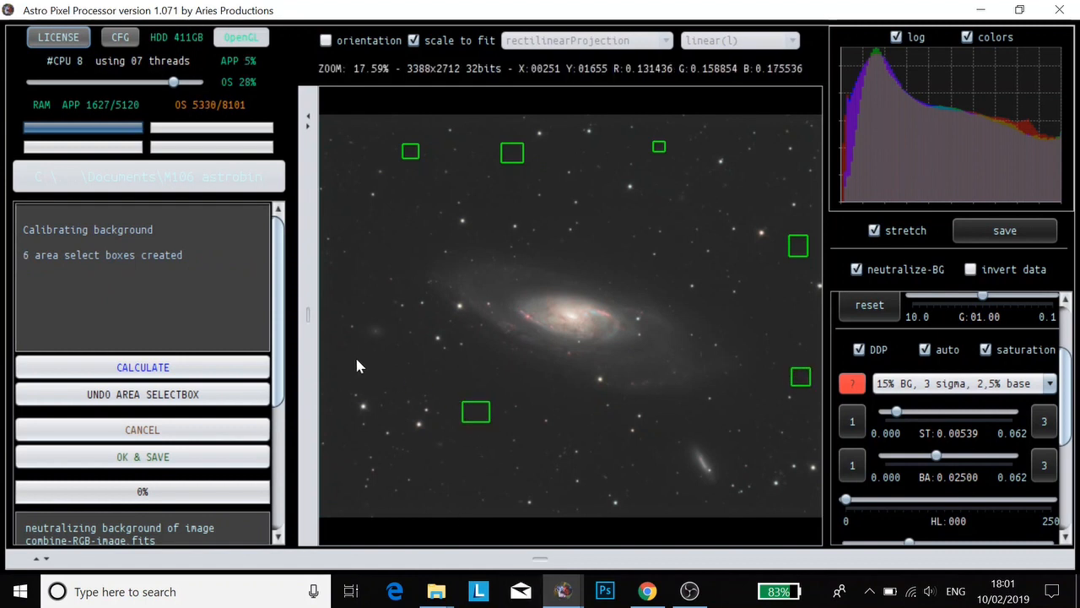
pyautogui.click(368, 368)
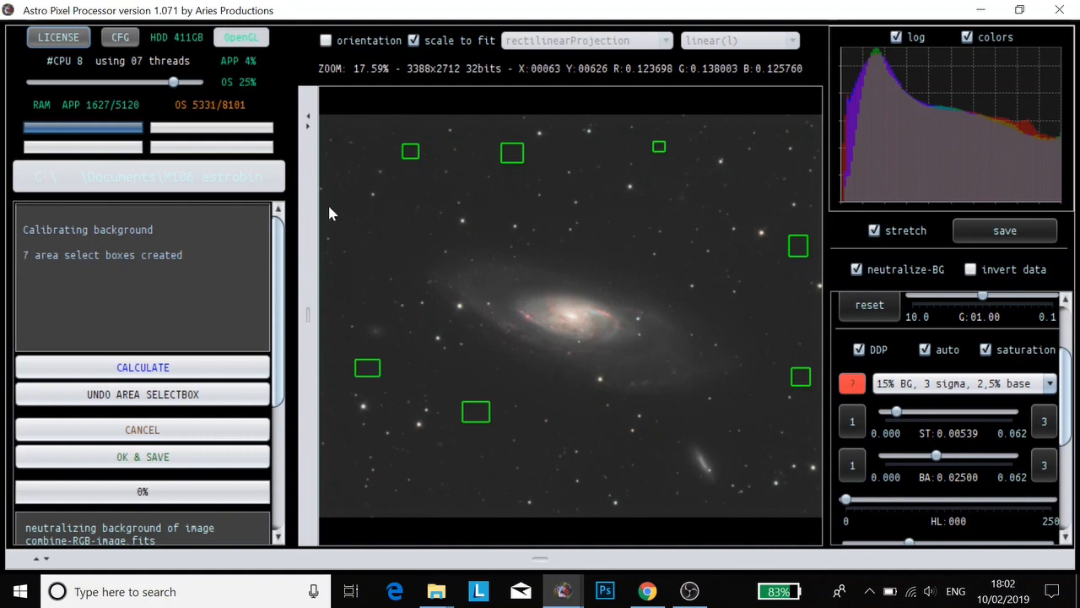
pyautogui.click(334, 213)
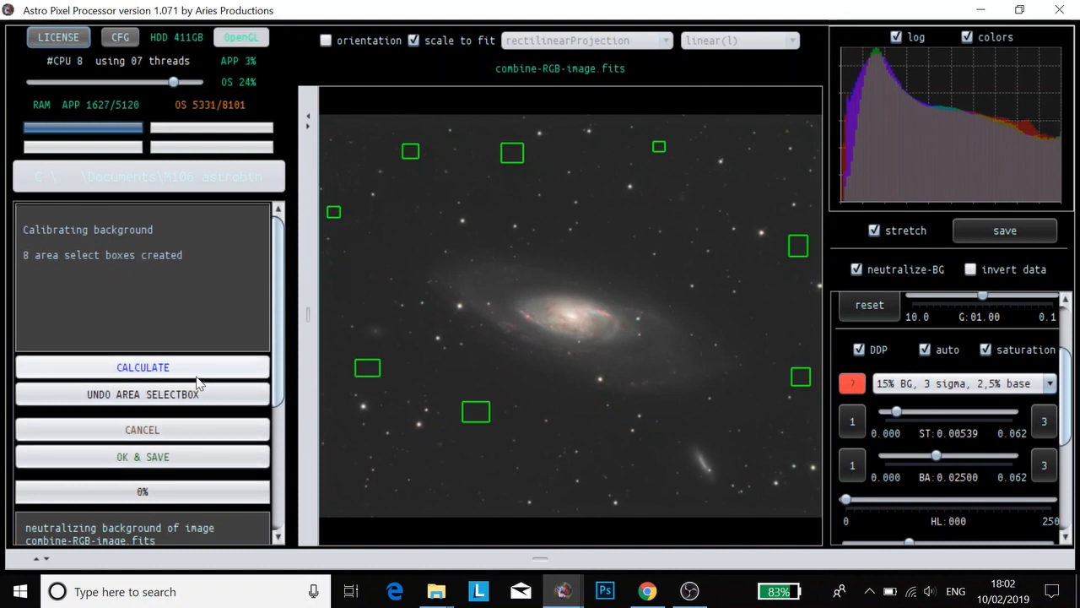
pyautogui.click(141, 368)
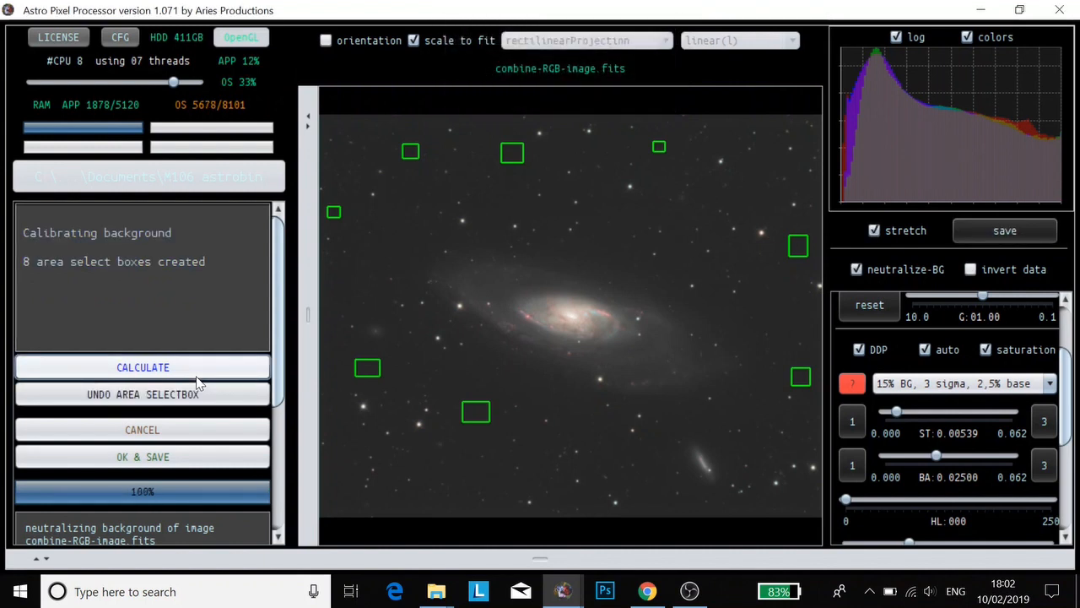
pyautogui.moveTo(186, 469)
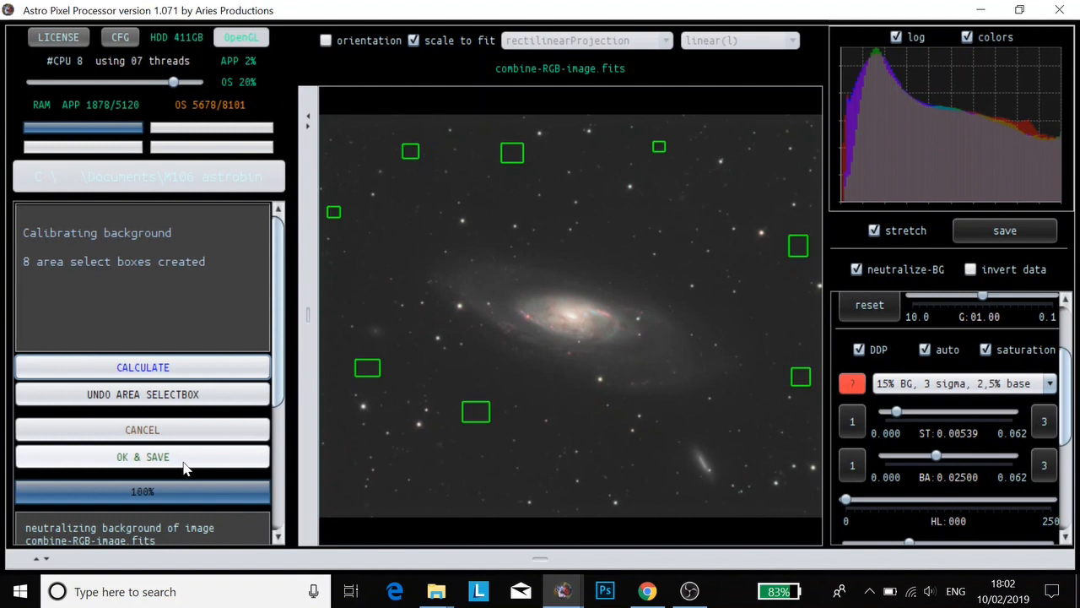
# Save the background-calibrated image as combine-RGB-image-cbg
pyautogui.click(142, 456)
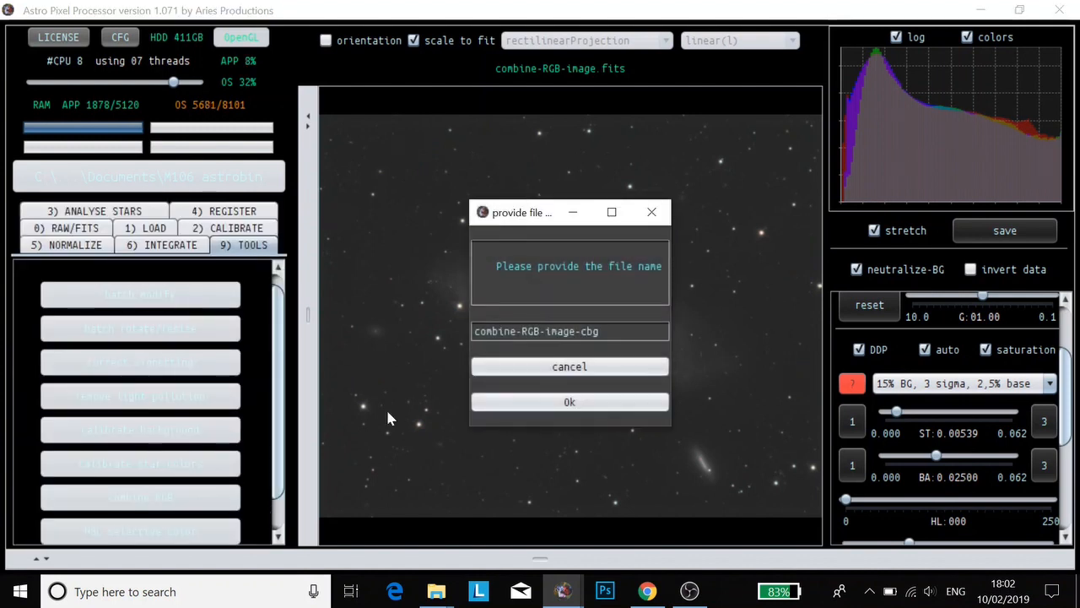
pyautogui.click(569, 402)
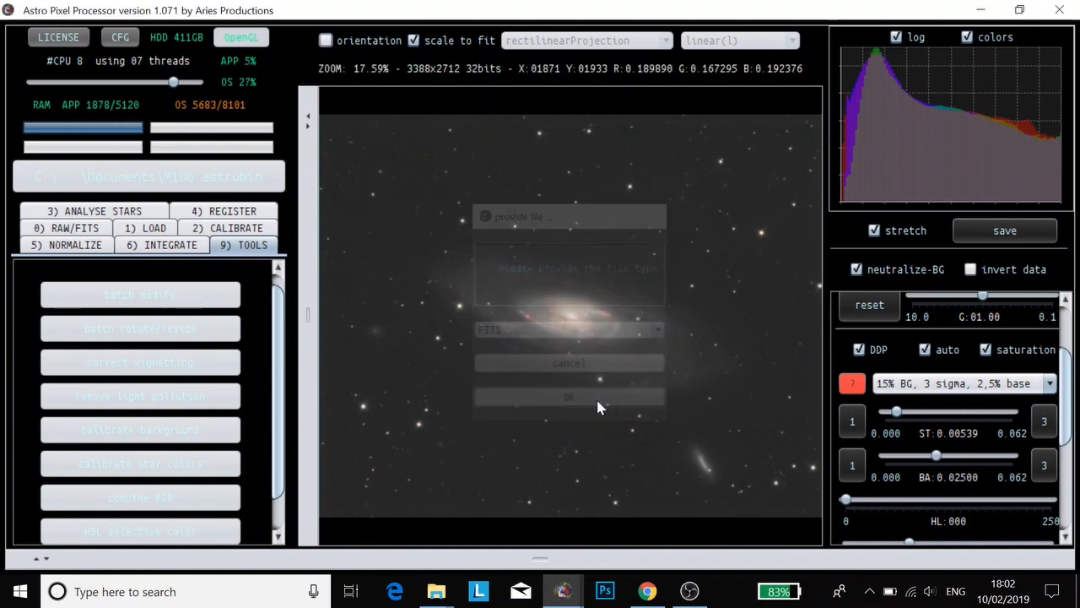
pyautogui.click(569, 397)
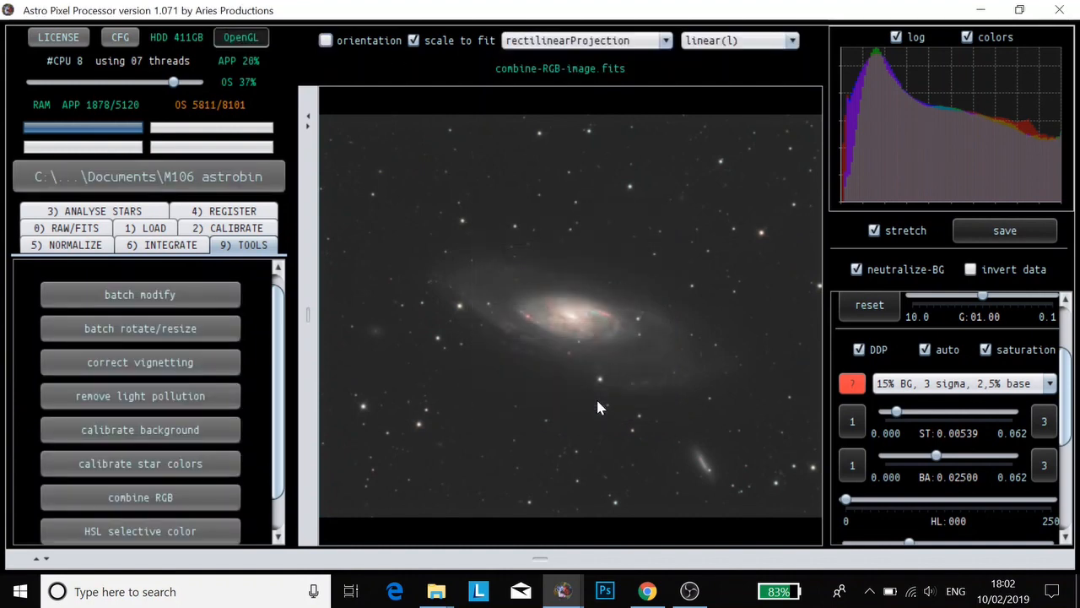
pyautogui.moveTo(483, 368)
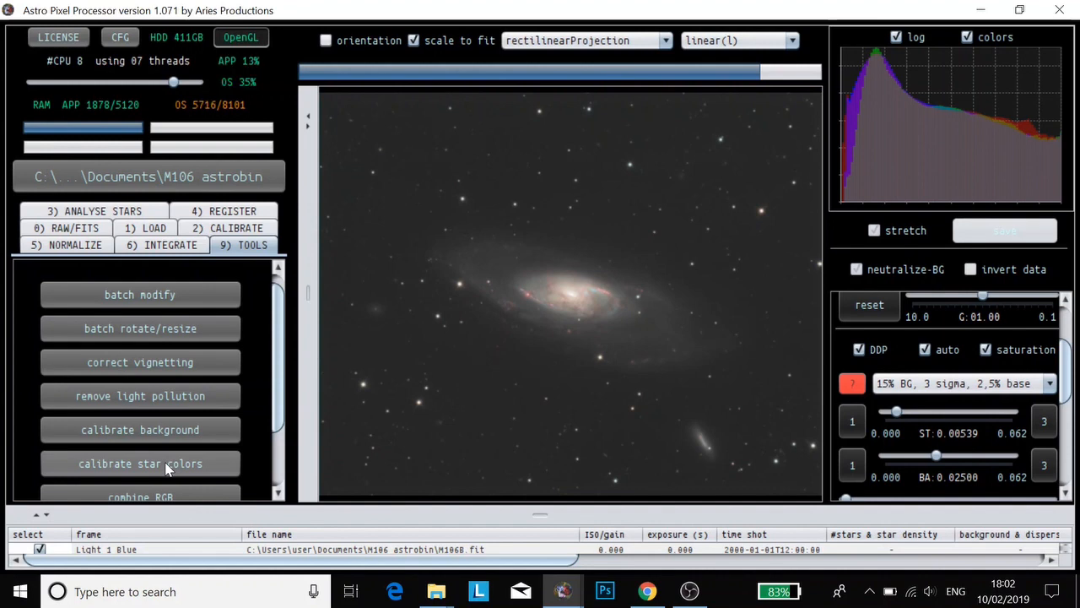
# Draw three star sample boxes above, top right and lower left of the galaxy and calculate star colours
pyautogui.click(140, 463)
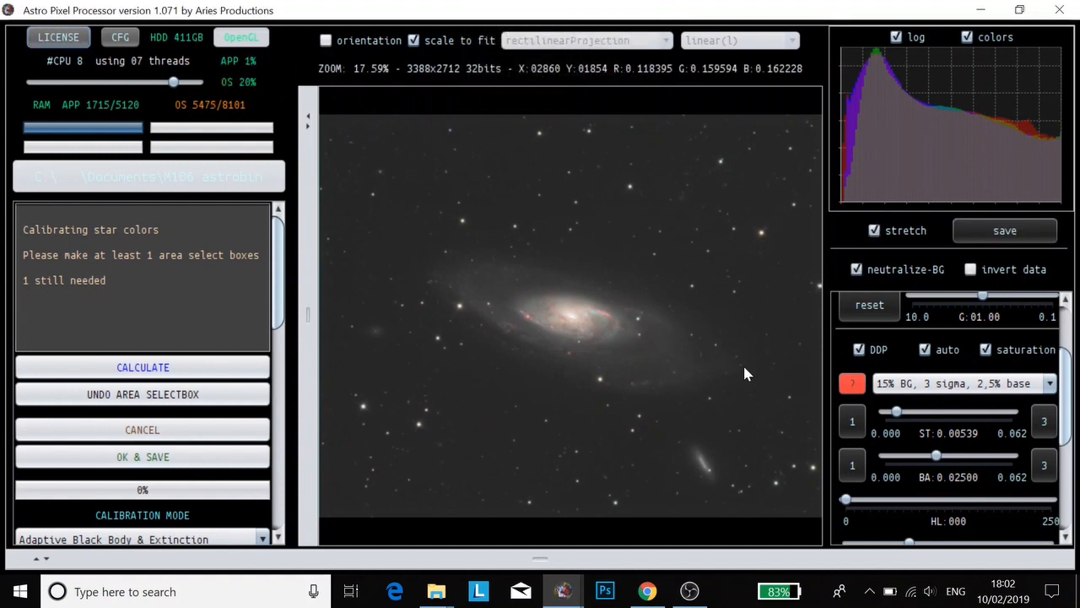
pyautogui.moveTo(642, 216)
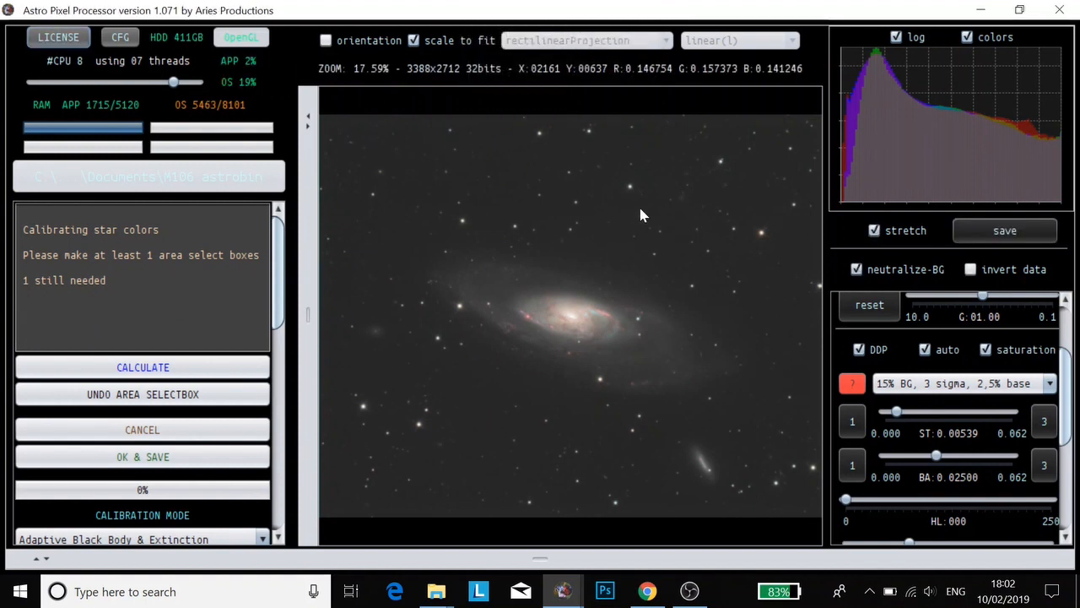
pyautogui.moveTo(625, 160)
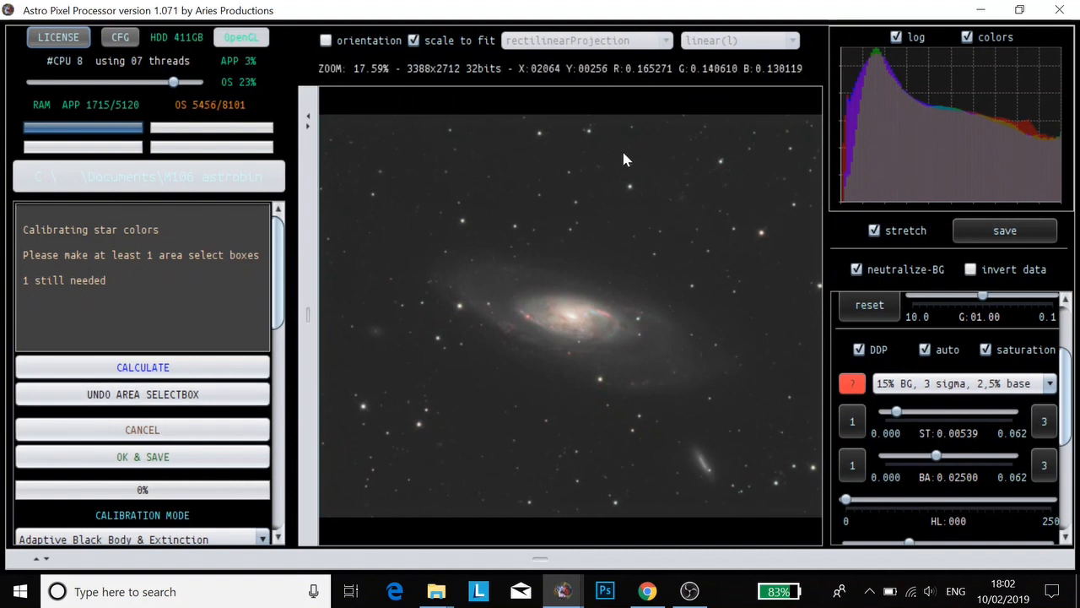
pyautogui.moveTo(532, 122); pyautogui.dragTo(652, 194)
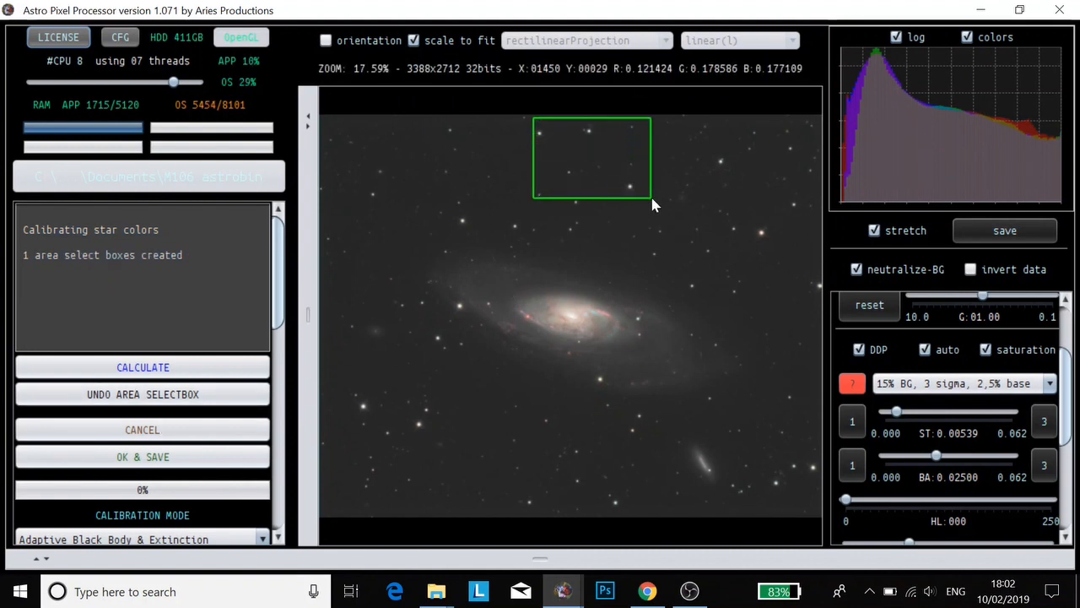
pyautogui.moveTo(722, 156); pyautogui.dragTo(811, 253)
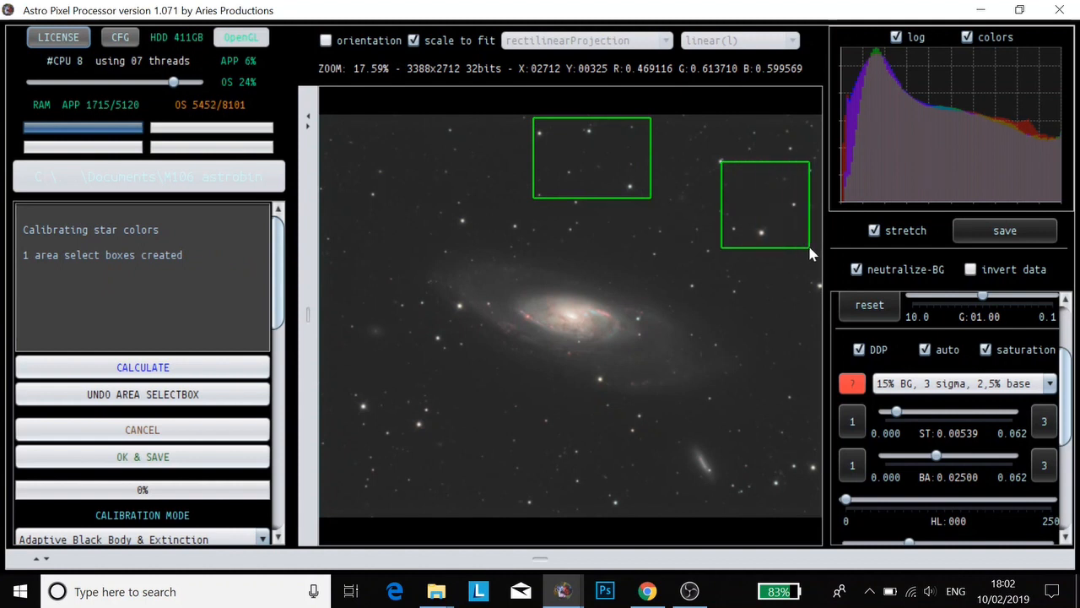
pyautogui.moveTo(351, 385); pyautogui.dragTo(375, 396)
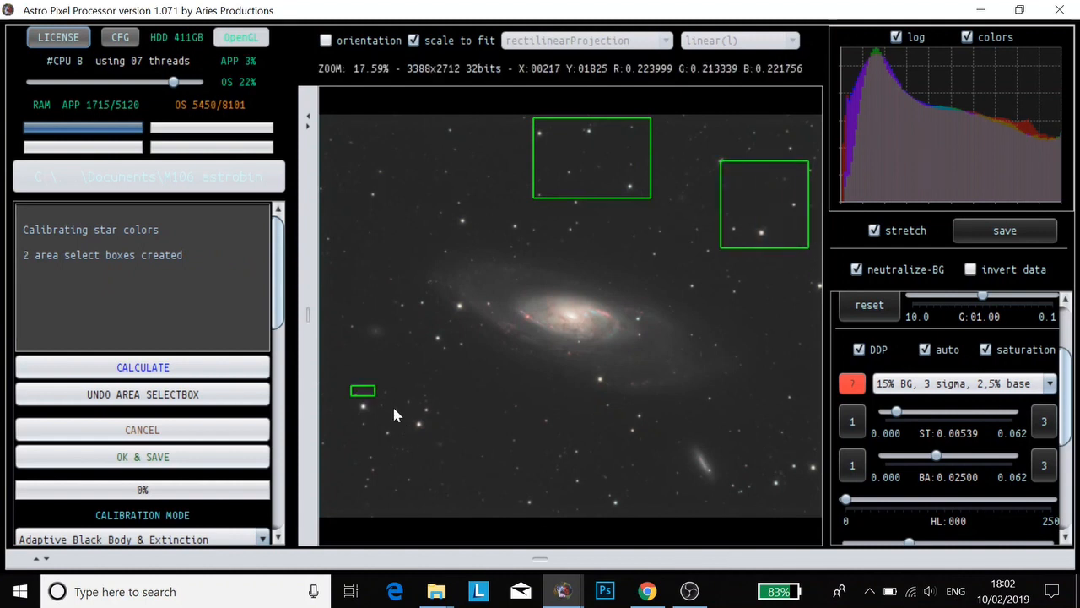
pyautogui.moveTo(362, 390); pyautogui.dragTo(449, 437)
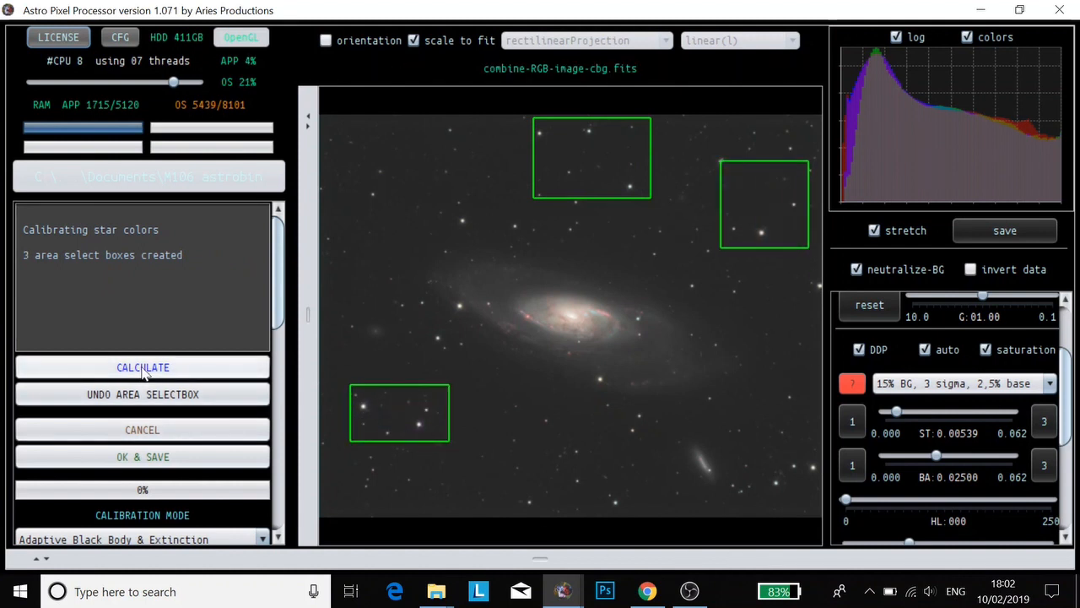
pyautogui.click(141, 368)
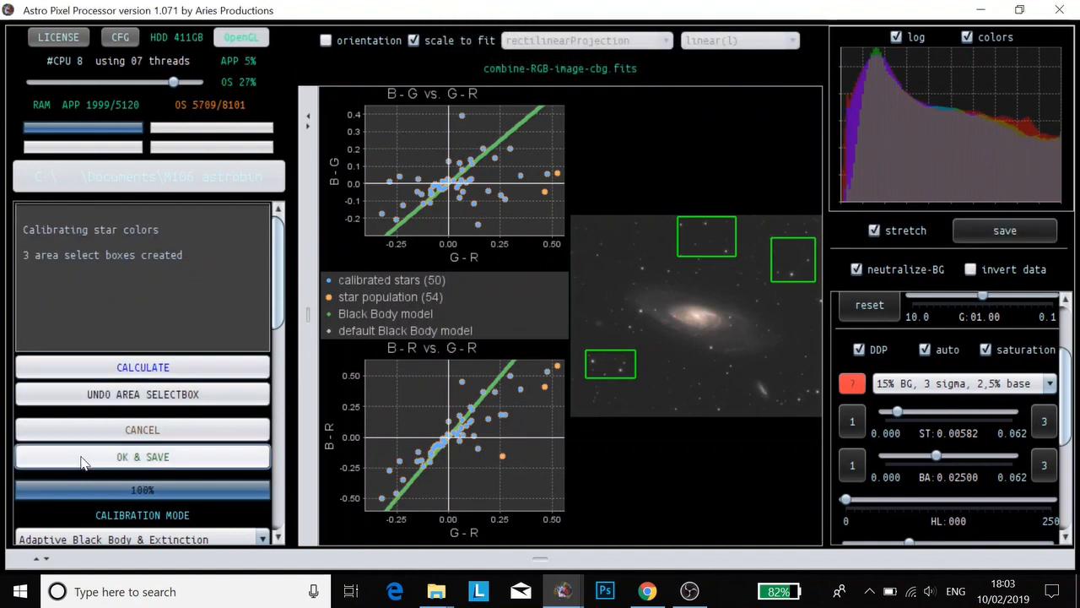
# Save the star-colour-calibrated image as combine-RGB-image-cbg-csc
pyautogui.click(142, 456)
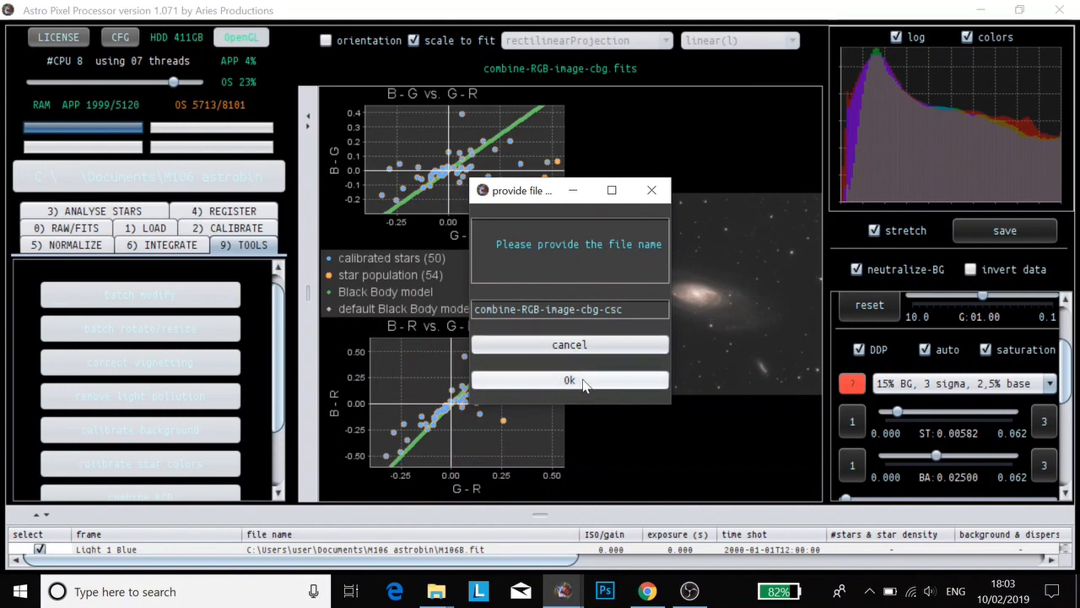
pyautogui.click(568, 380)
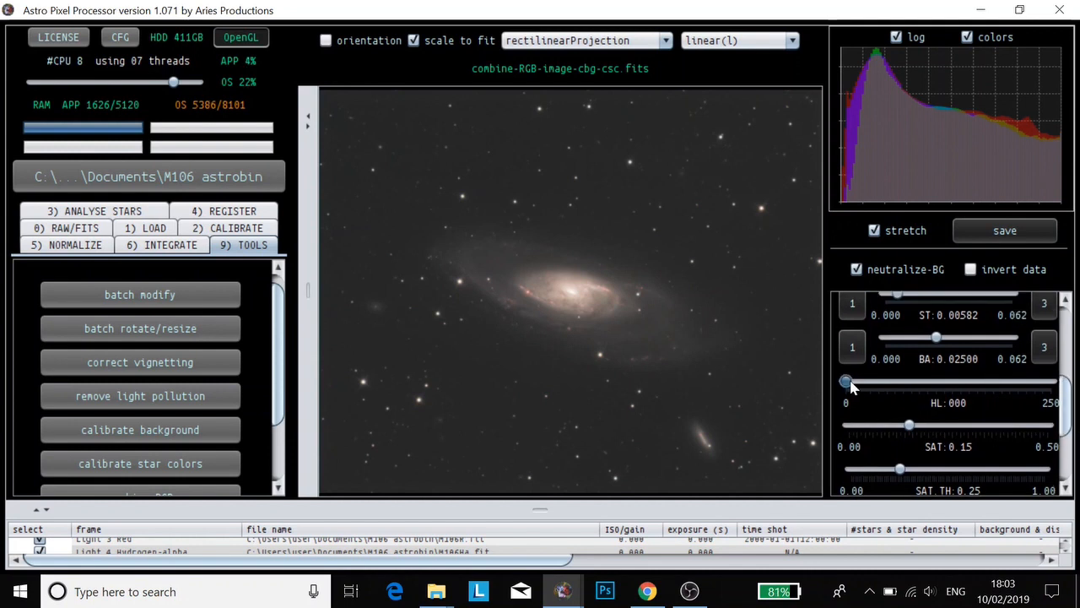
# Set the stretch highlight level to 47 and lower saturation to 0.17
pyautogui.moveTo(847, 381); pyautogui.dragTo(904, 382)
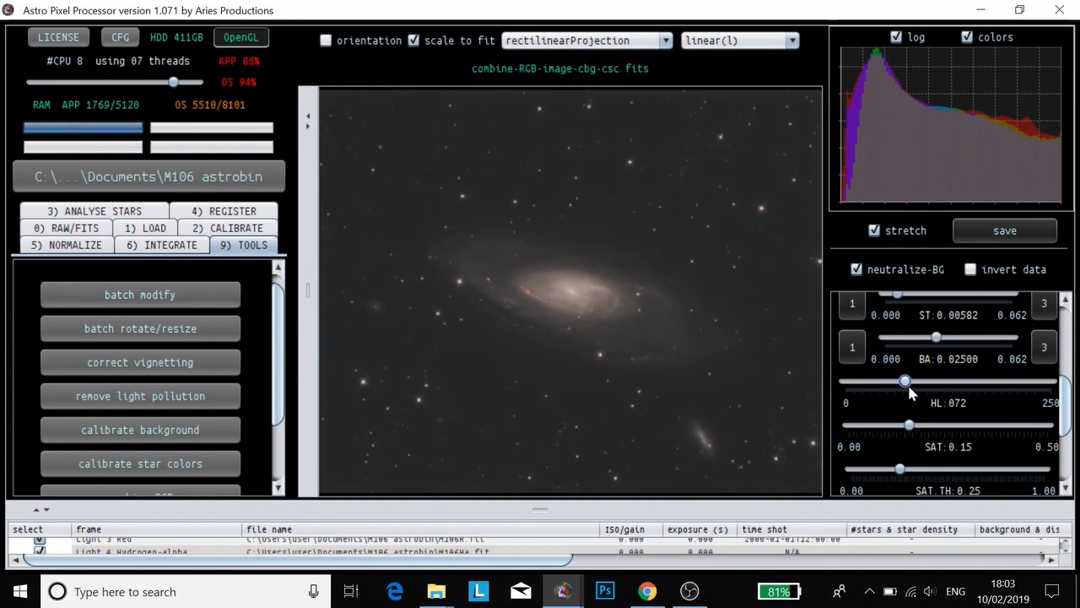
pyautogui.moveTo(905, 382); pyautogui.dragTo(884, 381)
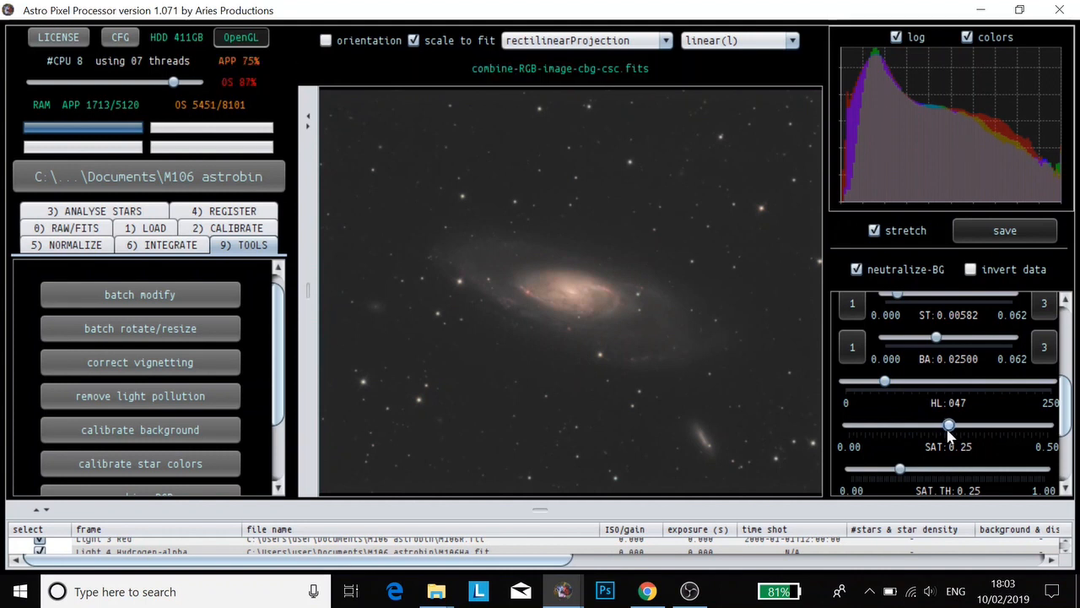
pyautogui.moveTo(949, 425); pyautogui.dragTo(935, 426)
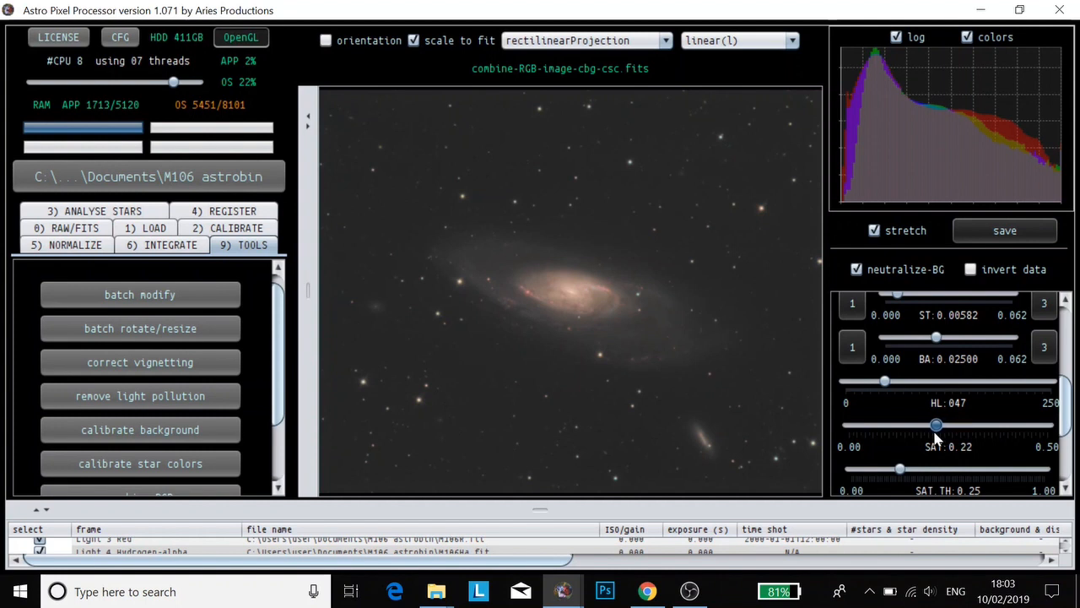
pyautogui.moveTo(937, 425); pyautogui.dragTo(931, 425)
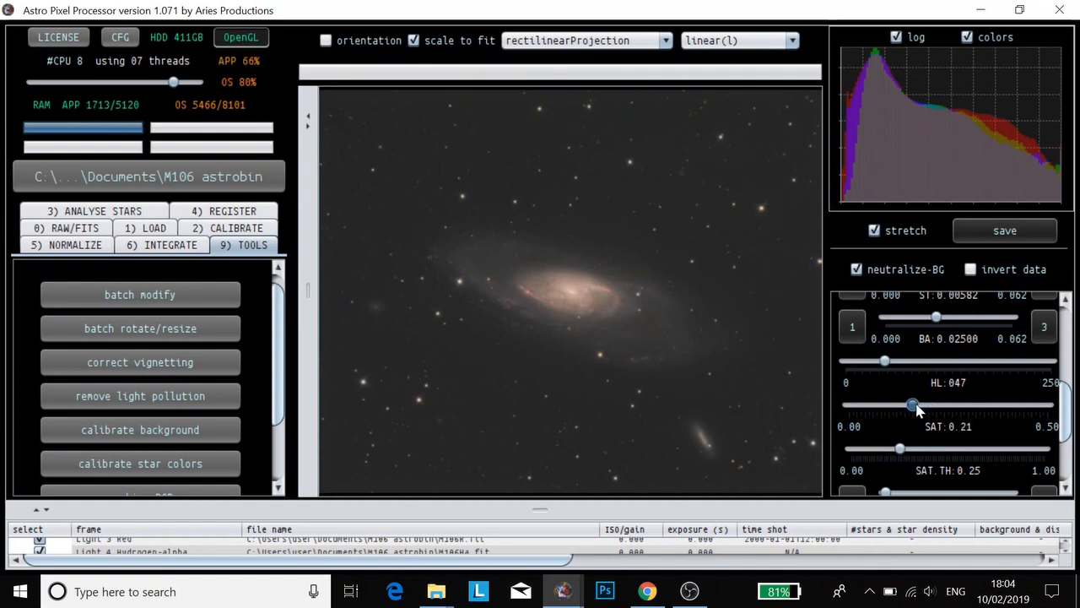
pyautogui.moveTo(935, 403); pyautogui.dragTo(915, 404)
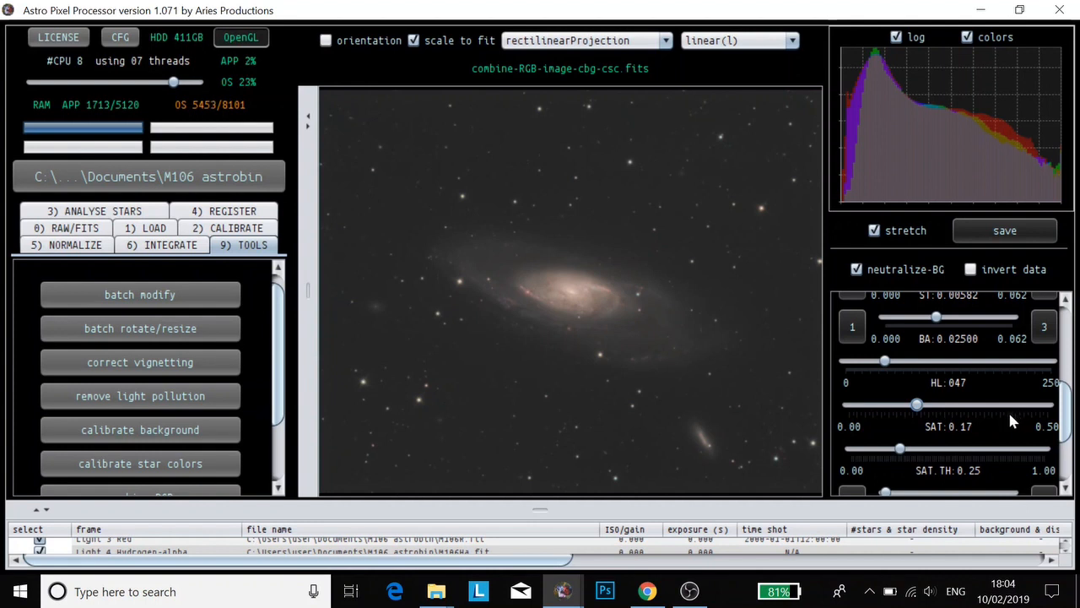
pyautogui.moveTo(928, 459)
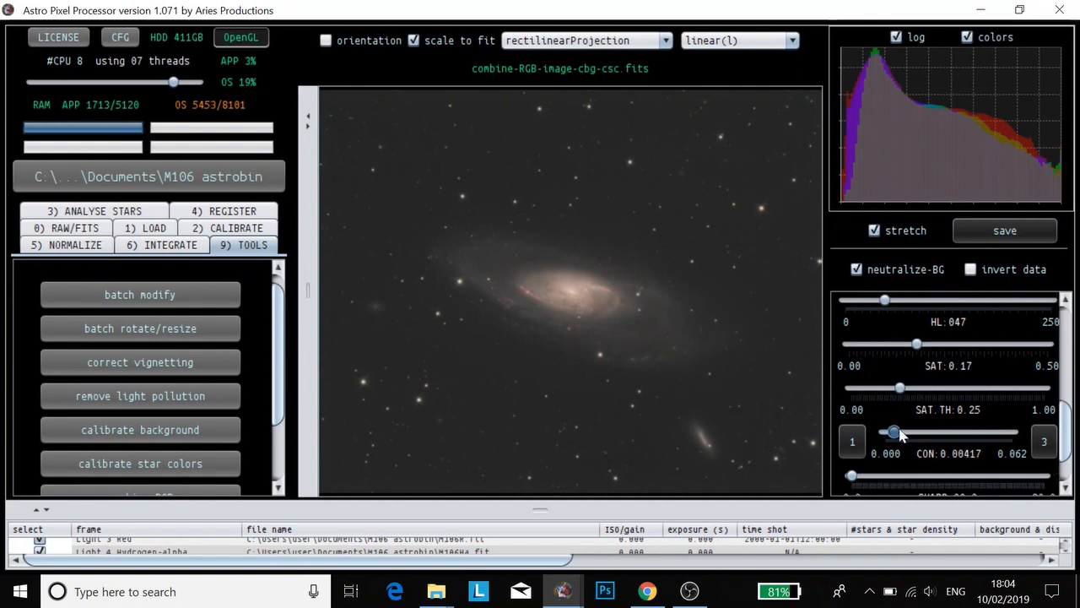
# Raise contrast slightly to 0.00917 and increase sharpening to 4.0
pyautogui.moveTo(900, 432); pyautogui.dragTo(910, 432)
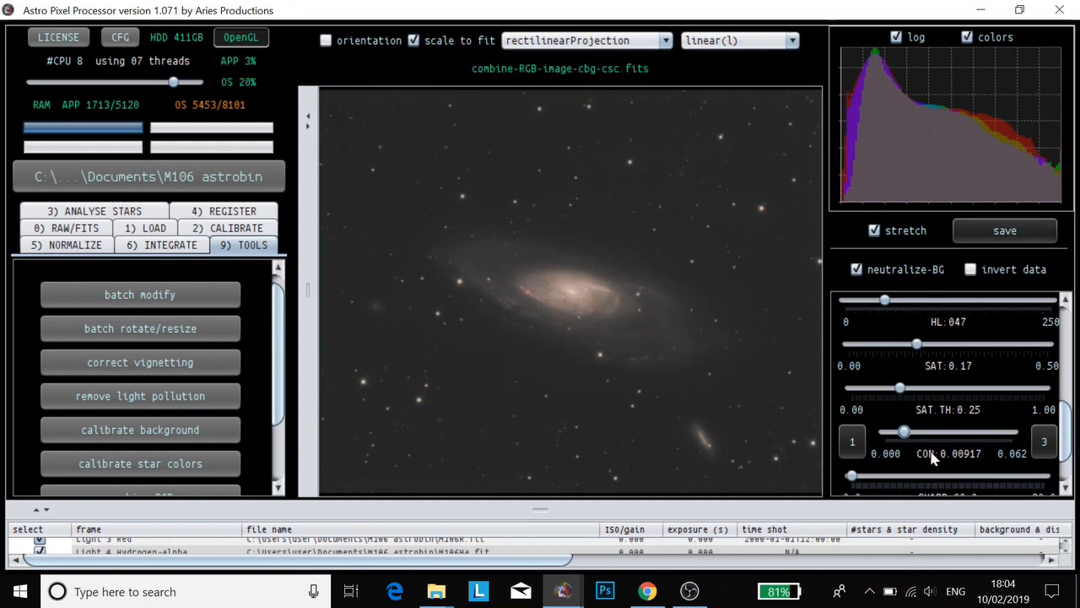
pyautogui.scroll(-3)
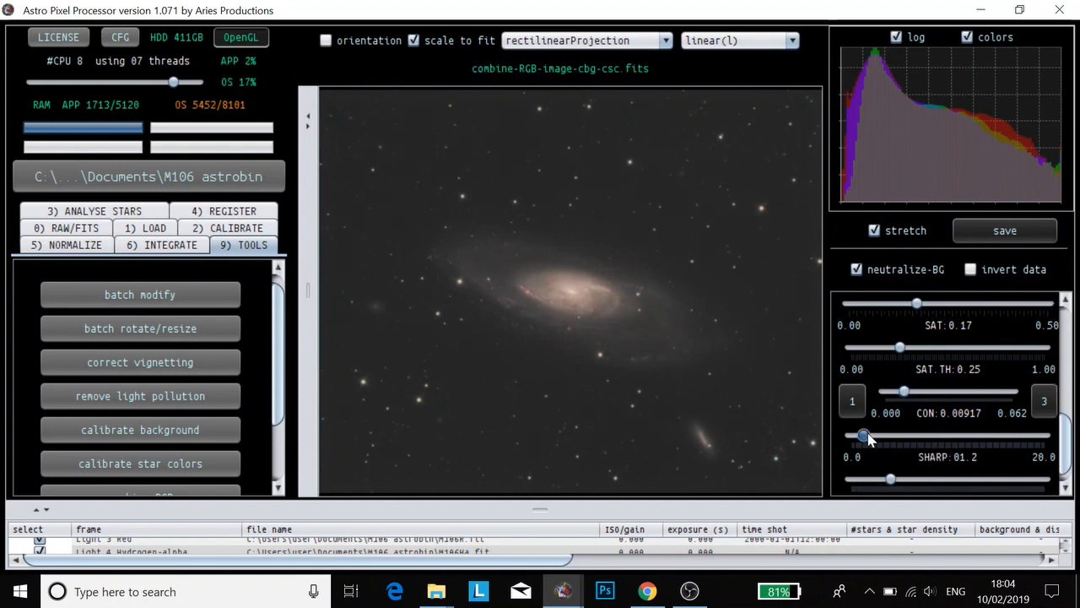
pyautogui.moveTo(863, 435); pyautogui.dragTo(898, 435)
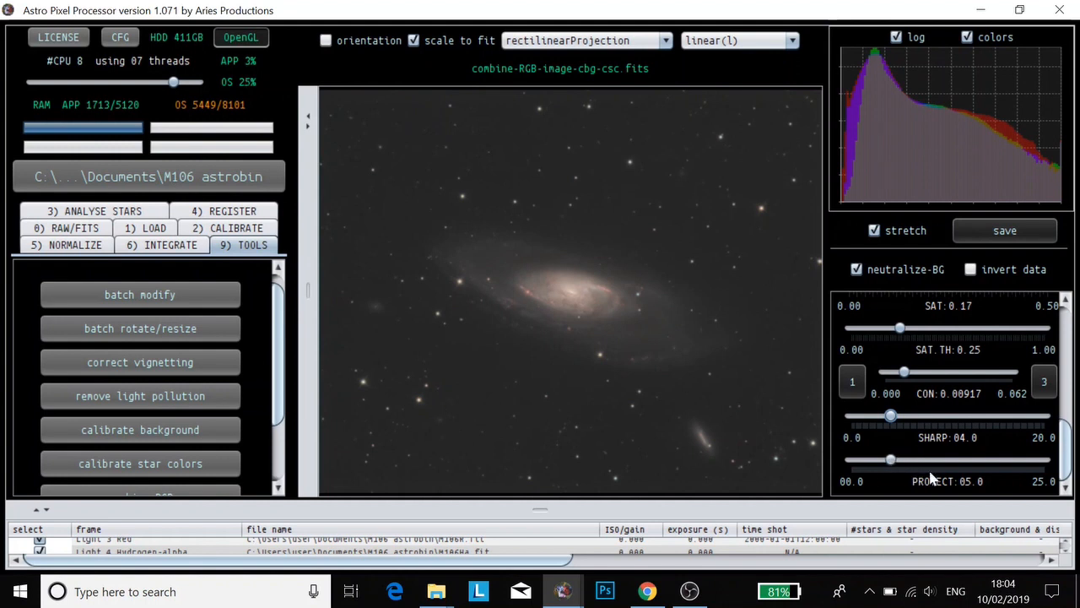
pyautogui.moveTo(894, 445)
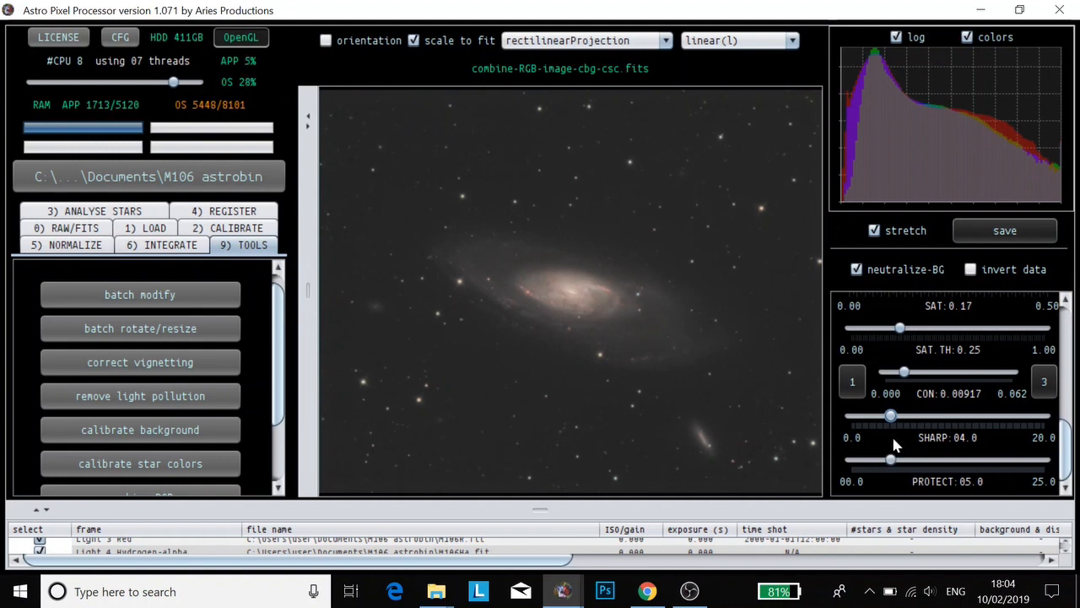
pyautogui.moveTo(712, 161)
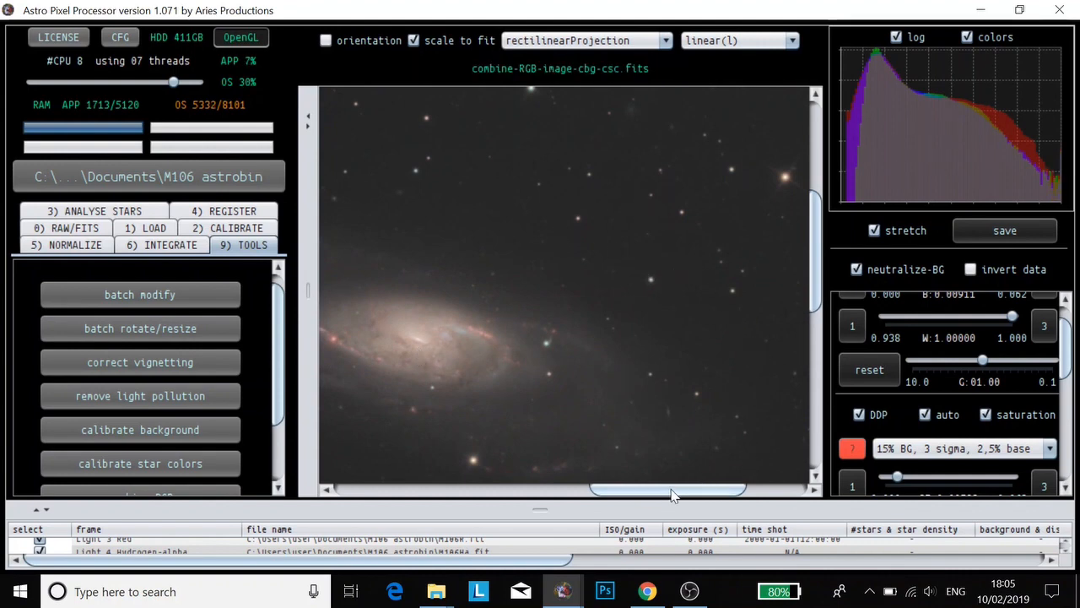
pyautogui.moveTo(666, 488); pyautogui.dragTo(414, 488)
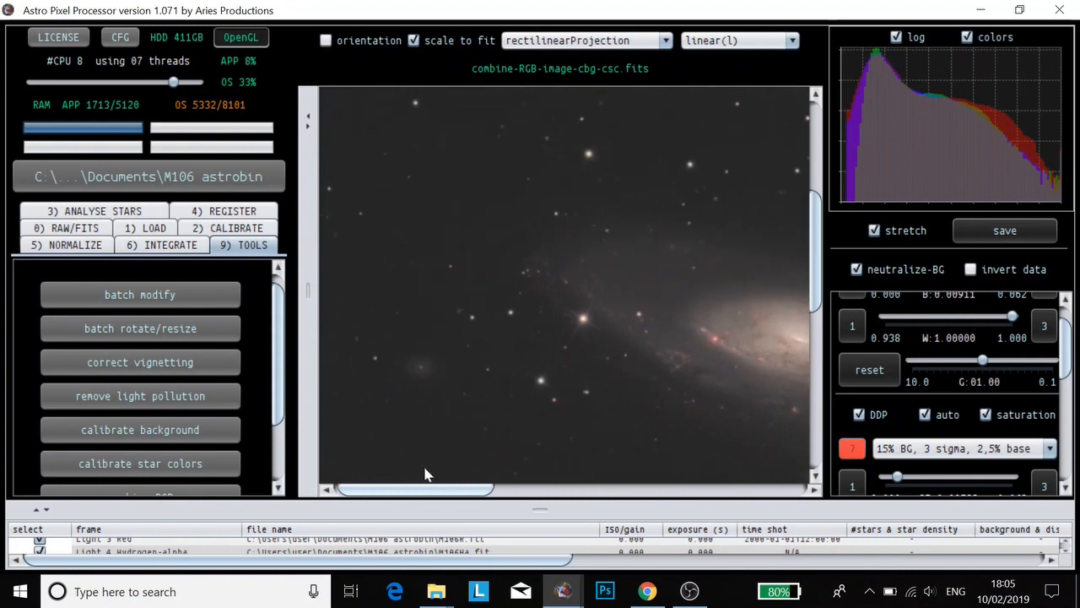